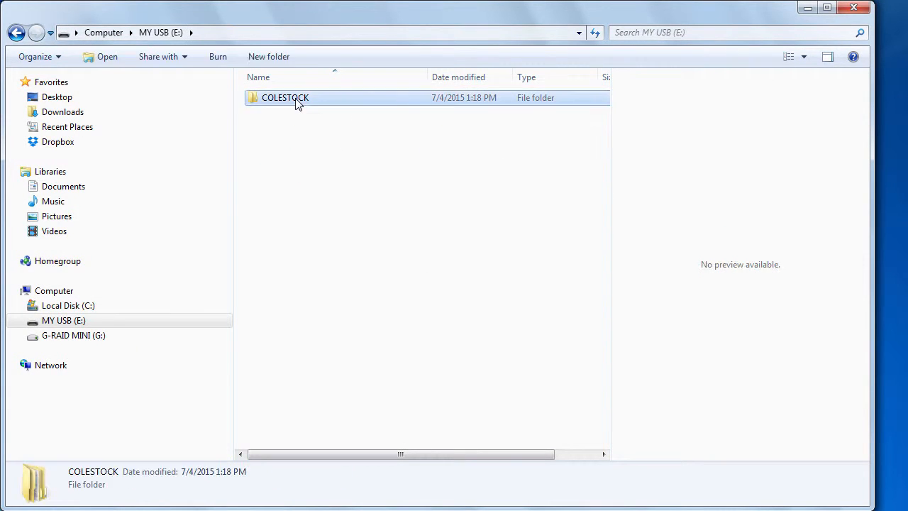
Step: Open SpaceShooter.capx from MY USB (E:) > COLESTOCK > GAMEDEV > SpaceShooter
{"action": "double_click", "coordinate": [285, 97]}
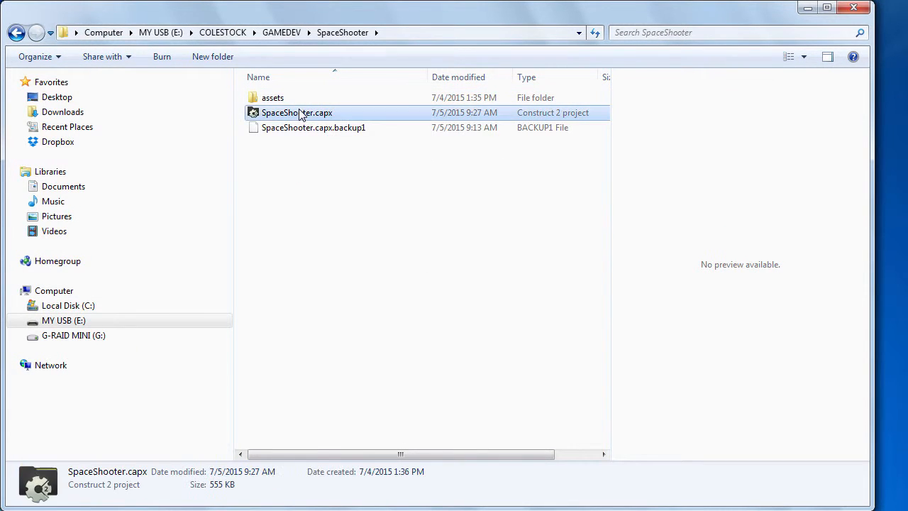
{"action": "left_click", "coordinate": [297, 112]}
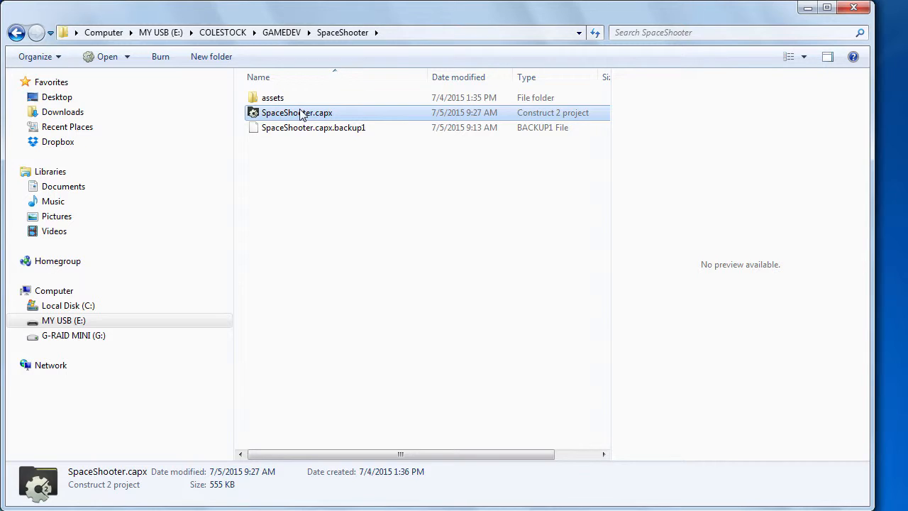
{"action": "double_click", "coordinate": [296, 113]}
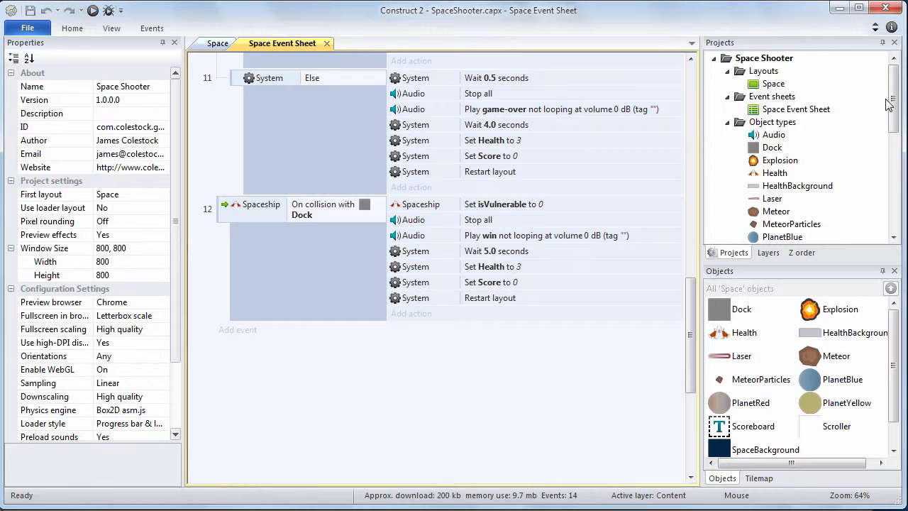
Step: Set the Scroller object's Initial visibility property to Invisible
{"action": "scroll", "scroll_direction": "down", "scroll_amount": 3}
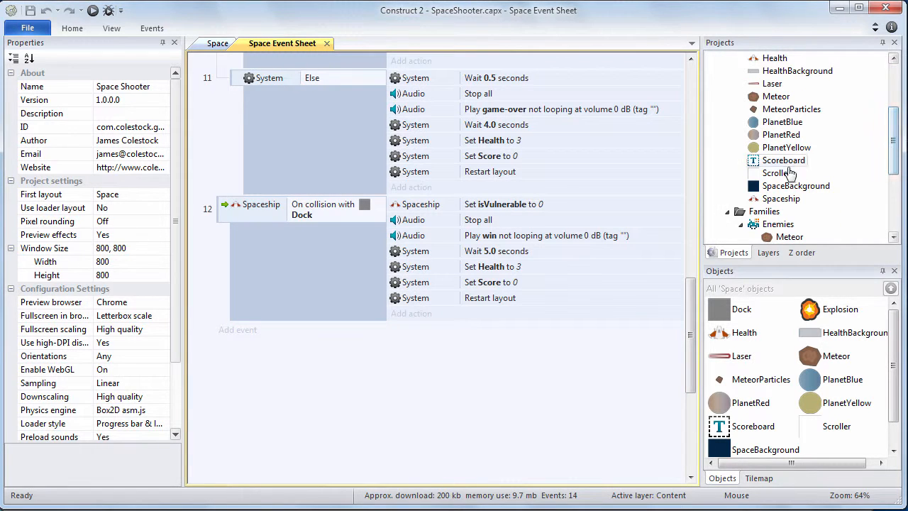
{"action": "left_click", "coordinate": [779, 172]}
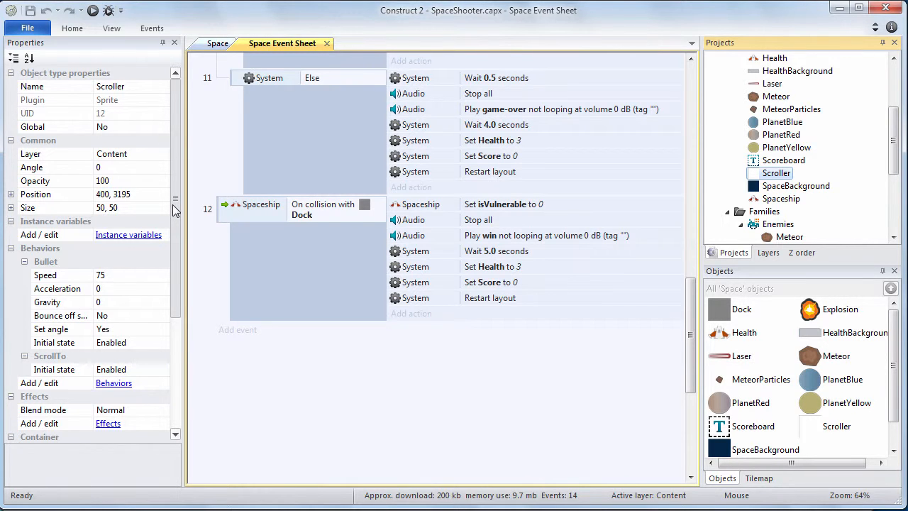
{"action": "scroll", "scroll_direction": "down", "scroll_amount": 3}
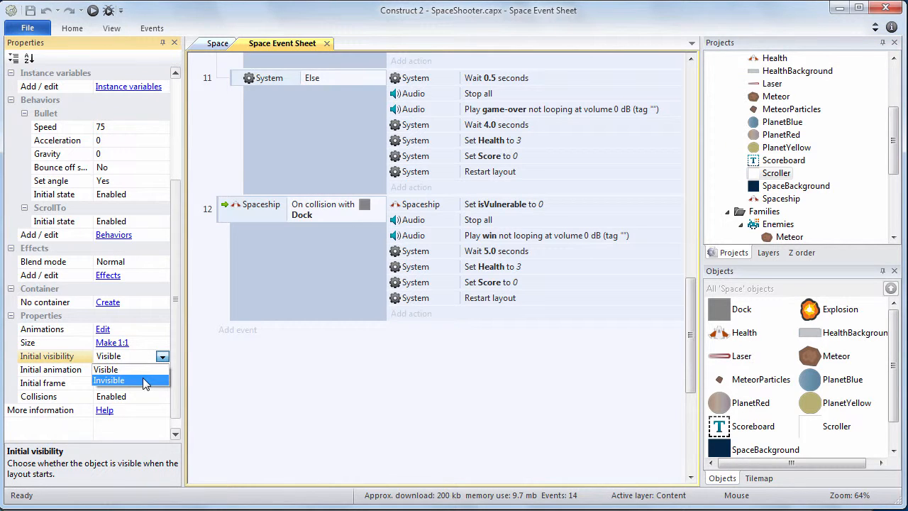
{"action": "left_click", "coordinate": [109, 380]}
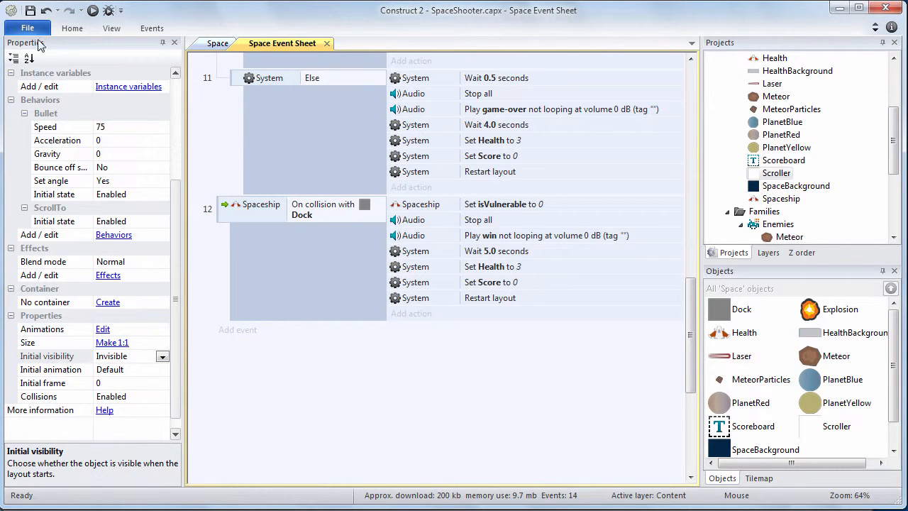
{"action": "mouse_move", "coordinate": [598, 218]}
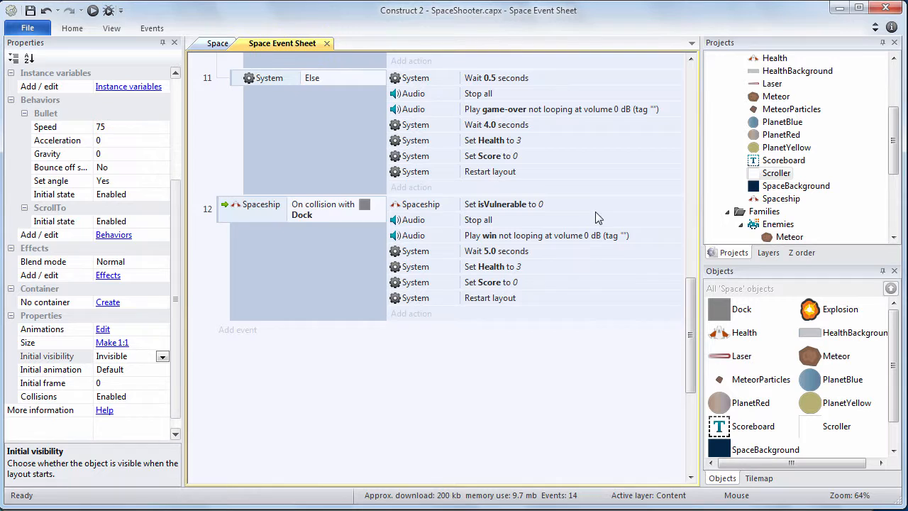
{"action": "scroll", "scroll_direction": "up", "scroll_amount": 3}
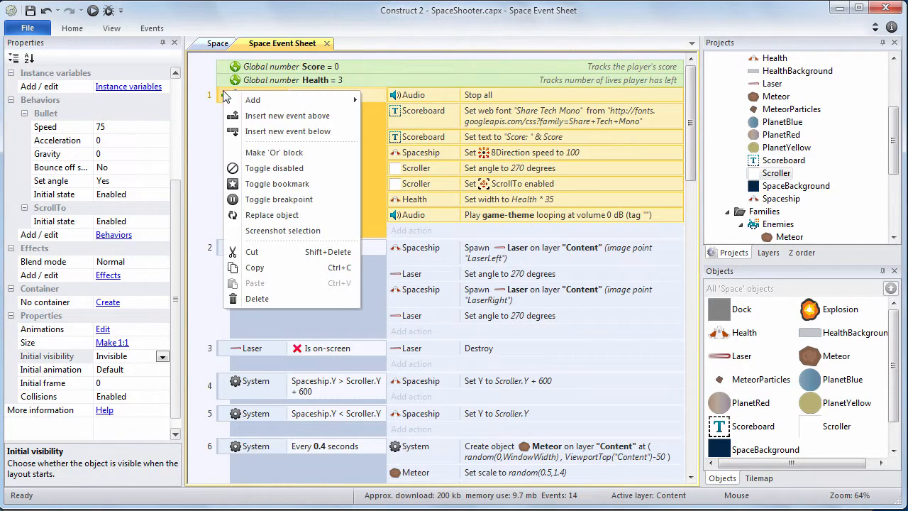
{"action": "mouse_move", "coordinate": [253, 100]}
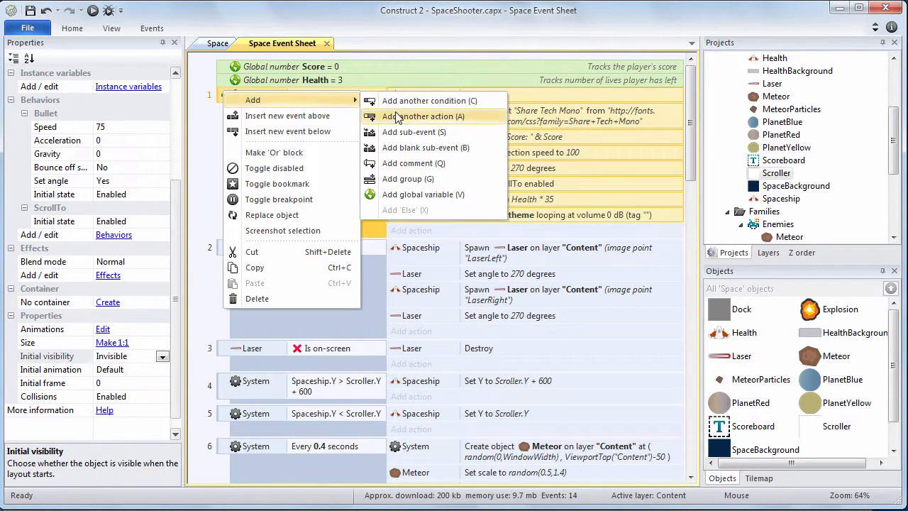
Step: Comment event 1, and comment event 2 'Every 200 milliseconds, spawn lasers and set their angle'
{"action": "left_click", "coordinate": [425, 116]}
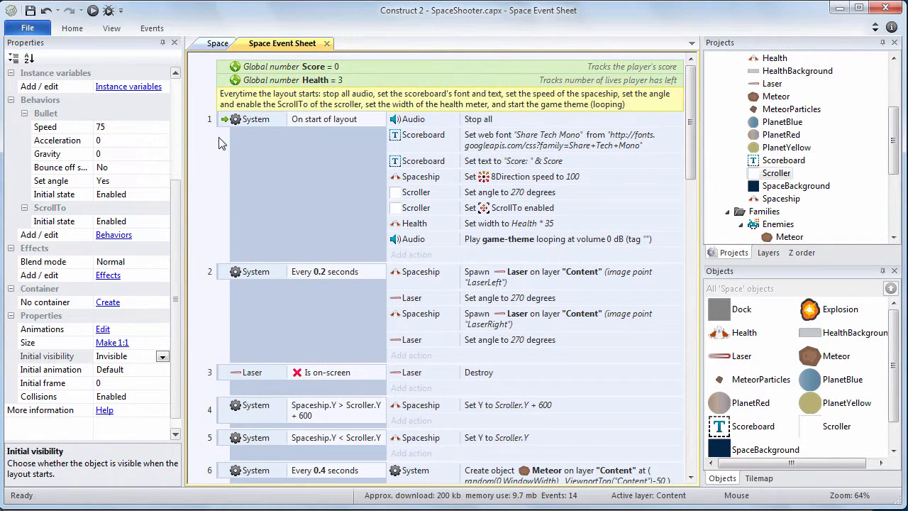
{"action": "mouse_move", "coordinate": [289, 102]}
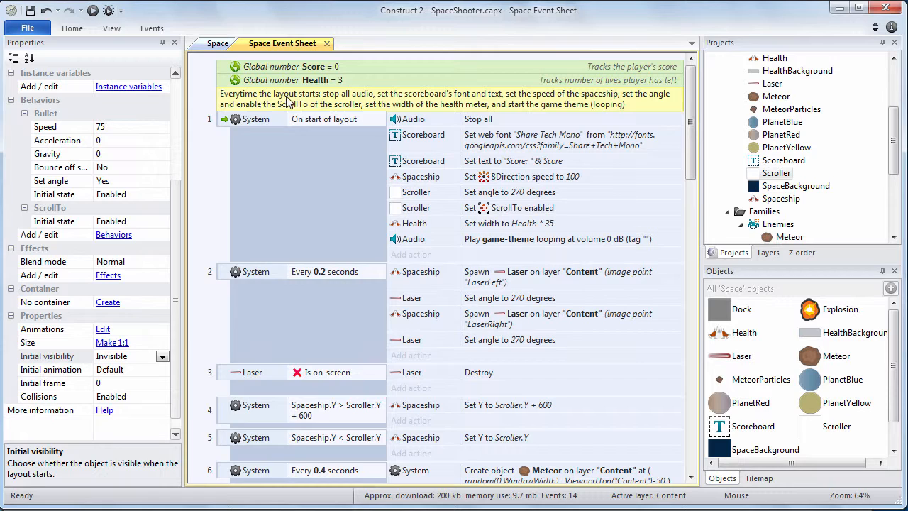
{"action": "mouse_move", "coordinate": [461, 97]}
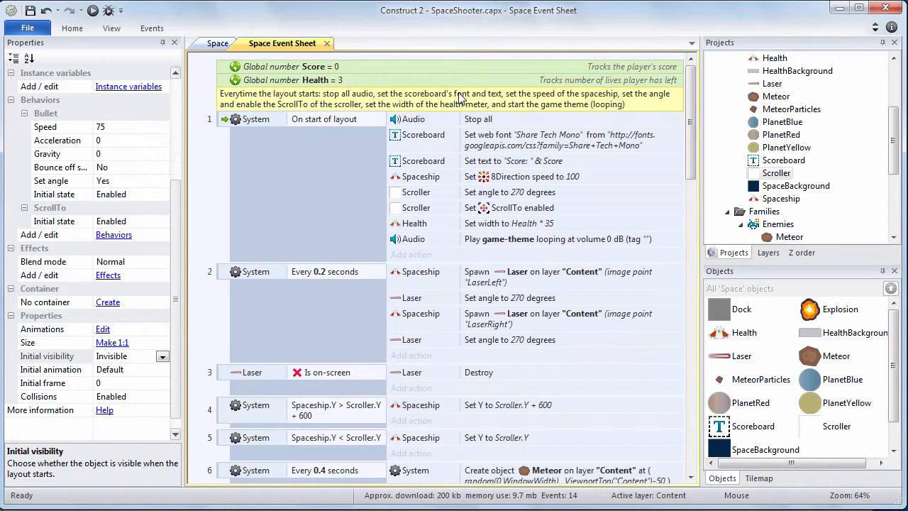
{"action": "mouse_move", "coordinate": [647, 103]}
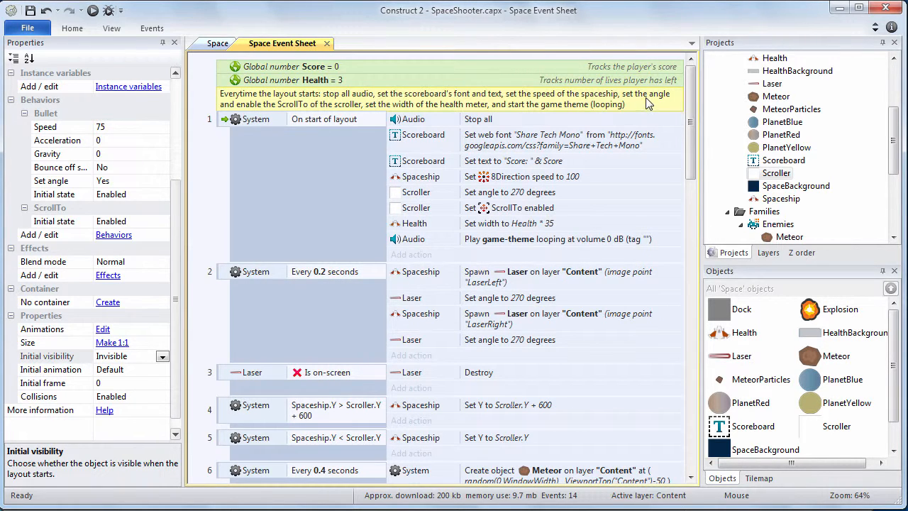
{"action": "mouse_move", "coordinate": [316, 113]}
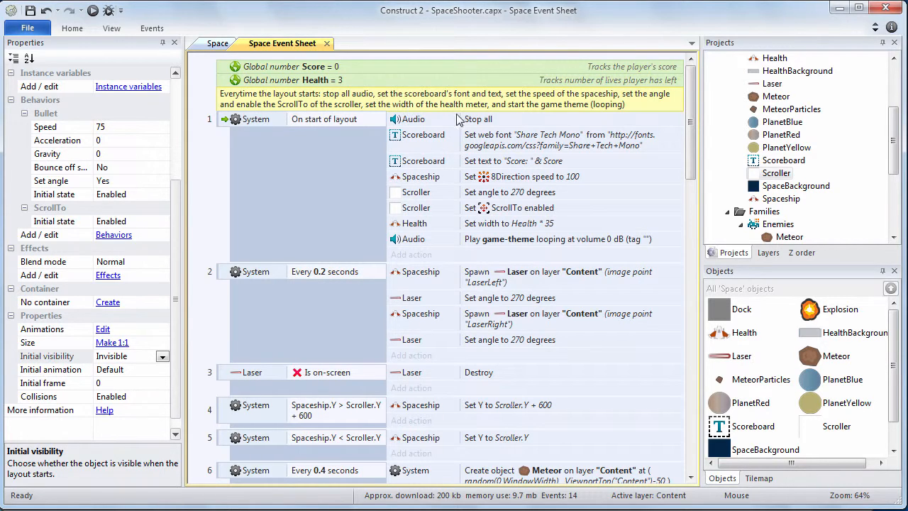
{"action": "mouse_move", "coordinate": [227, 279]}
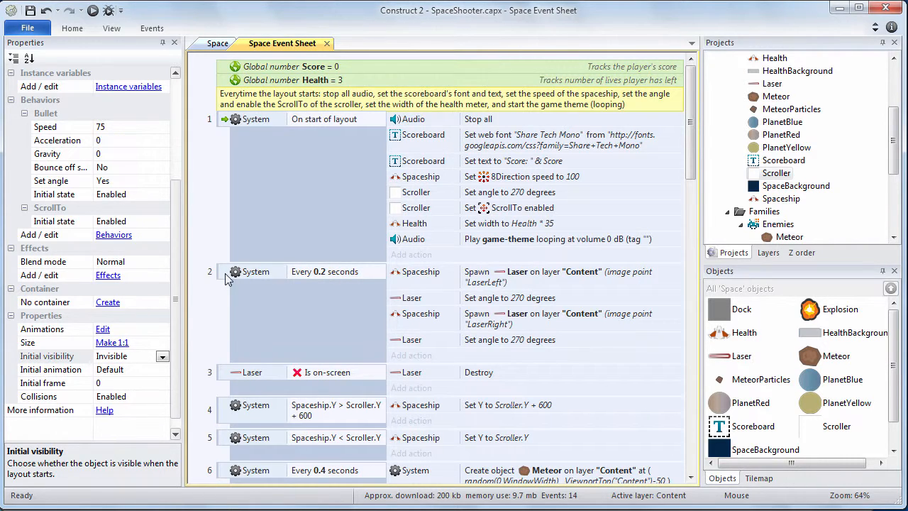
{"action": "right_click", "coordinate": [256, 271]}
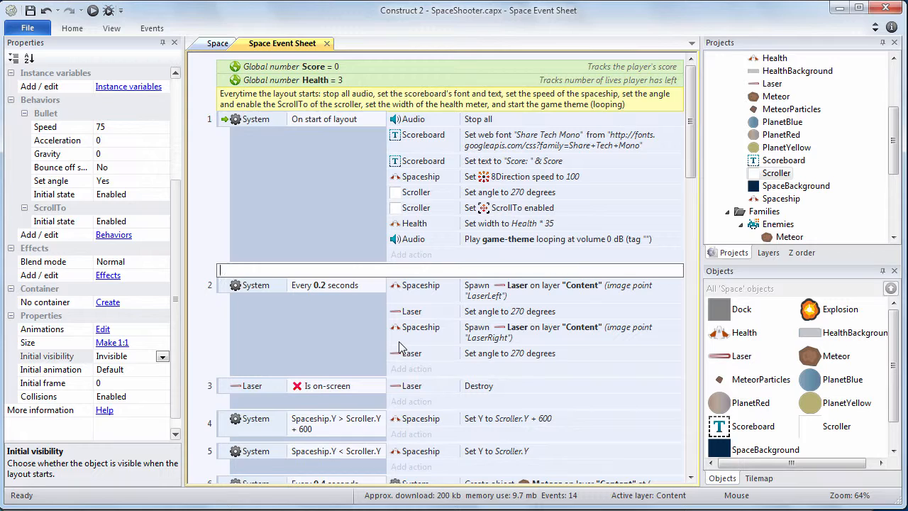
{"action": "type", "text": "Every 200"}
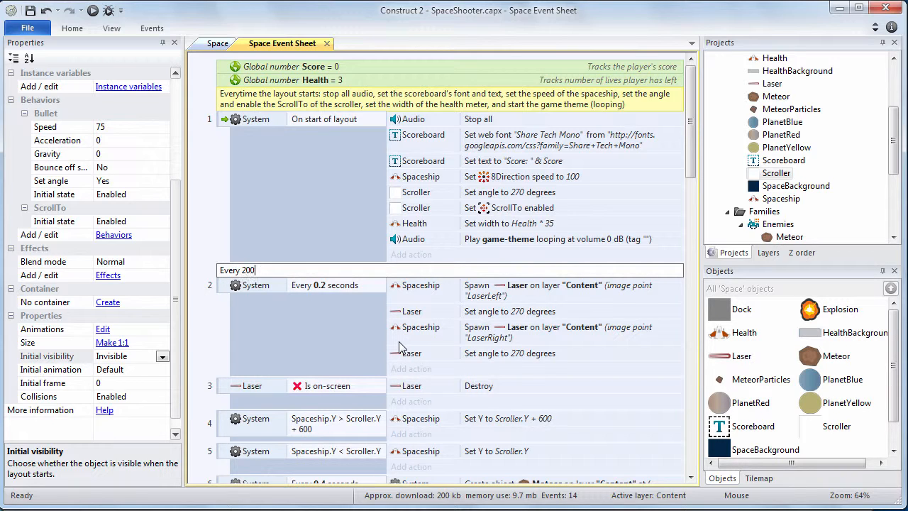
{"action": "type", "text": "milliseconds, spawn lasers"}
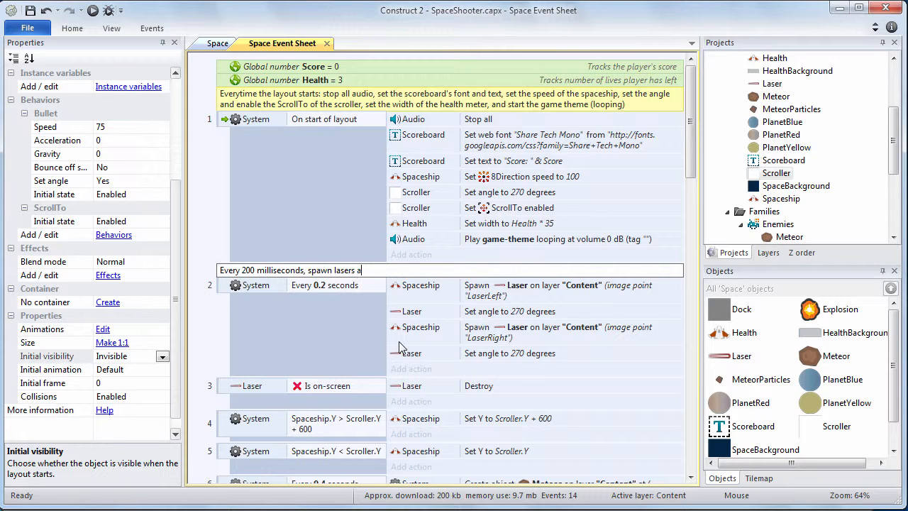
{"action": "type", "text": "and set th"}
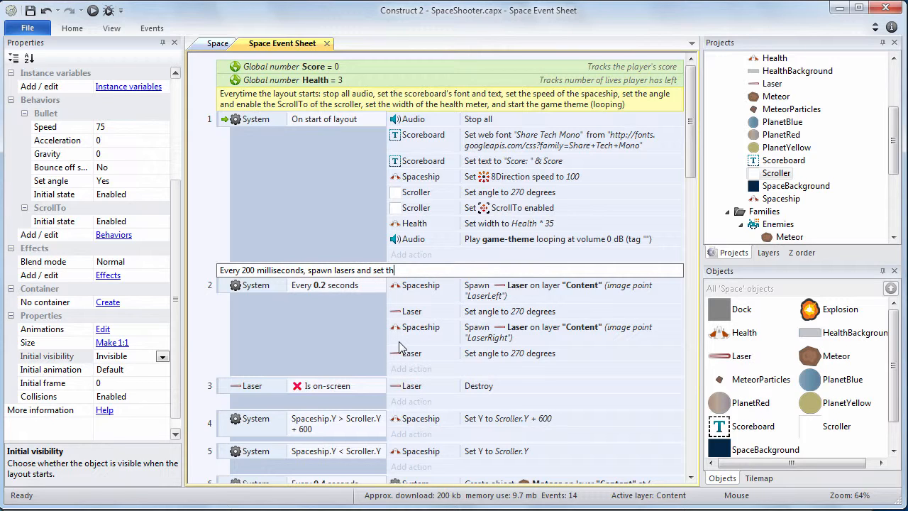
{"action": "type", "text": "eir angle"}
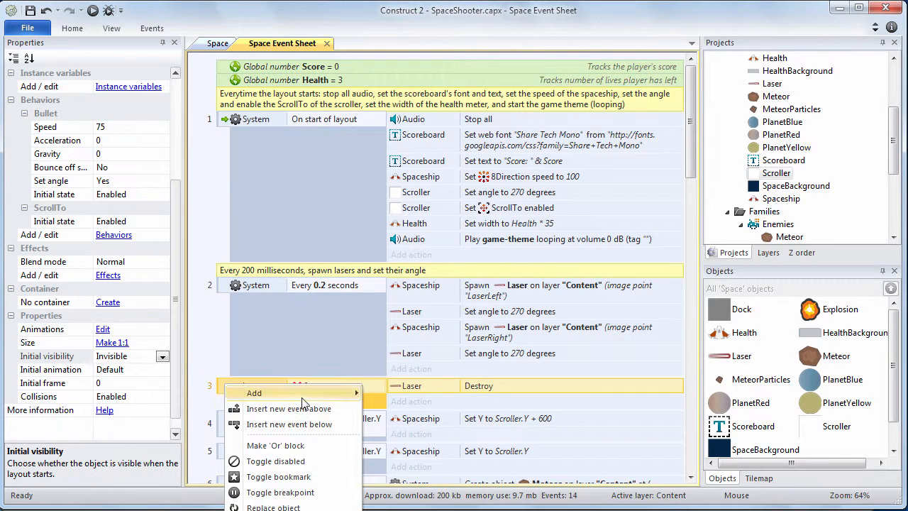
Step: Comment event 3: 'When lasers have flown off the screen, clean them up by destroying them'
{"action": "left_click", "coordinate": [289, 408]}
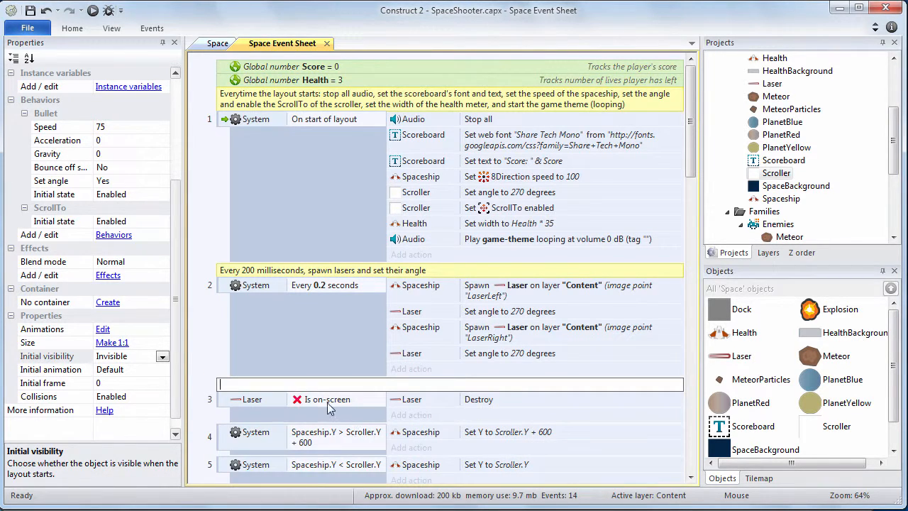
{"action": "type", "text": "Wh"}
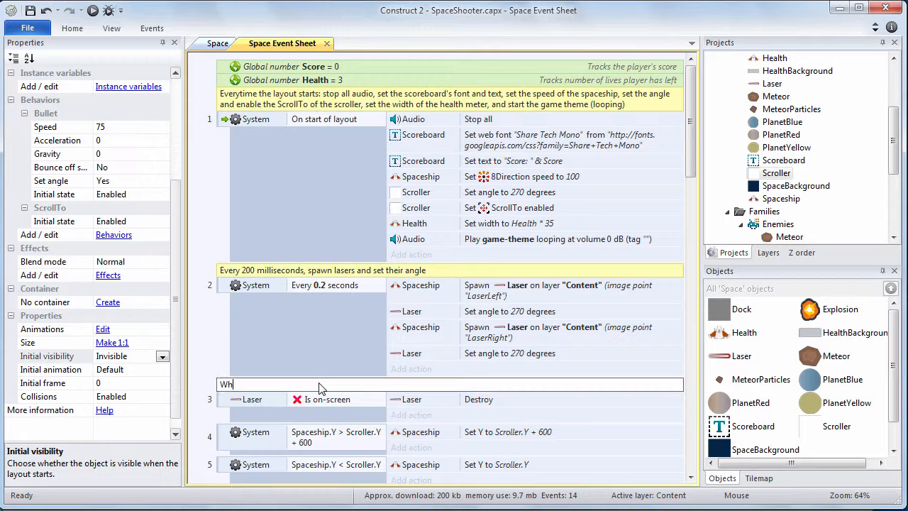
{"action": "type", "text": "en lasers have flown off"}
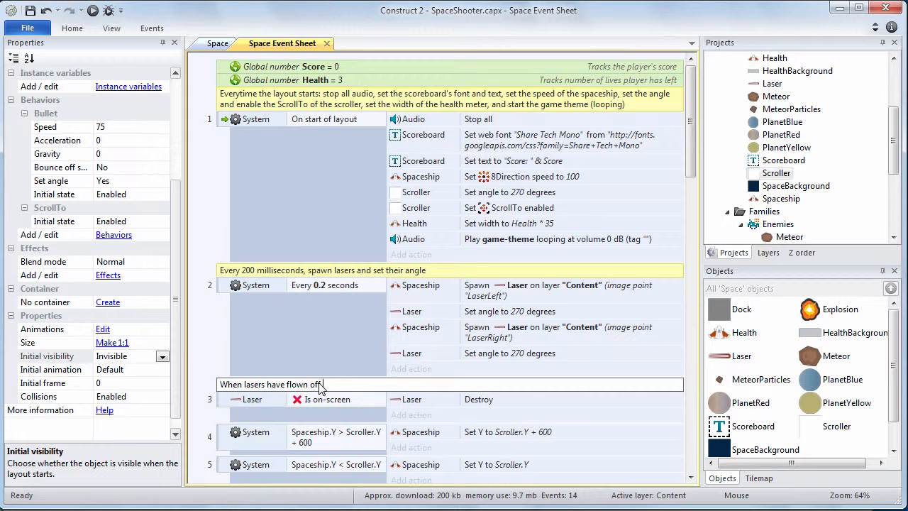
{"action": "type", "text": "the screen,"}
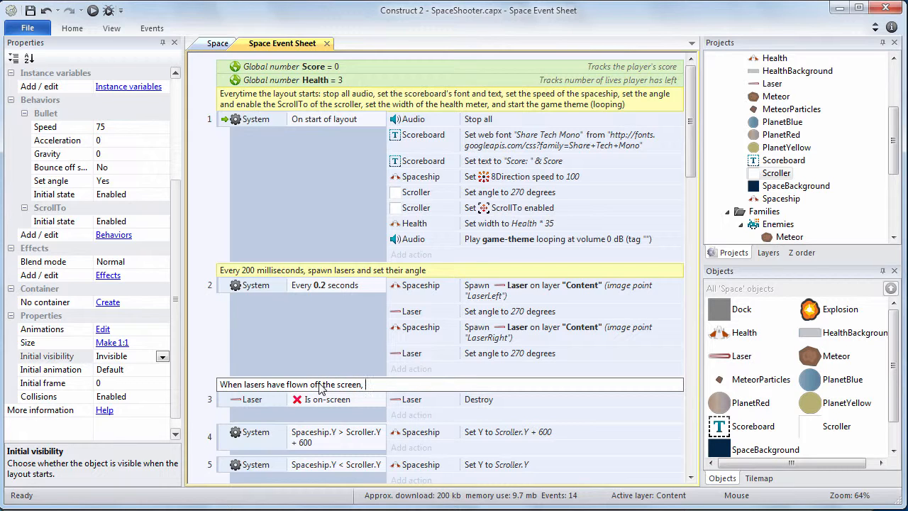
{"action": "type", "text": "clean them u"}
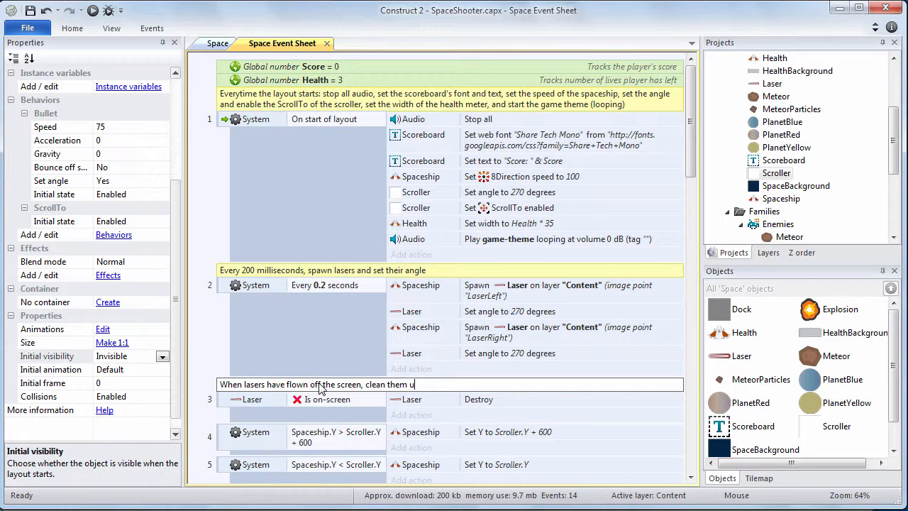
{"action": "type", "text": "p by destroying them"}
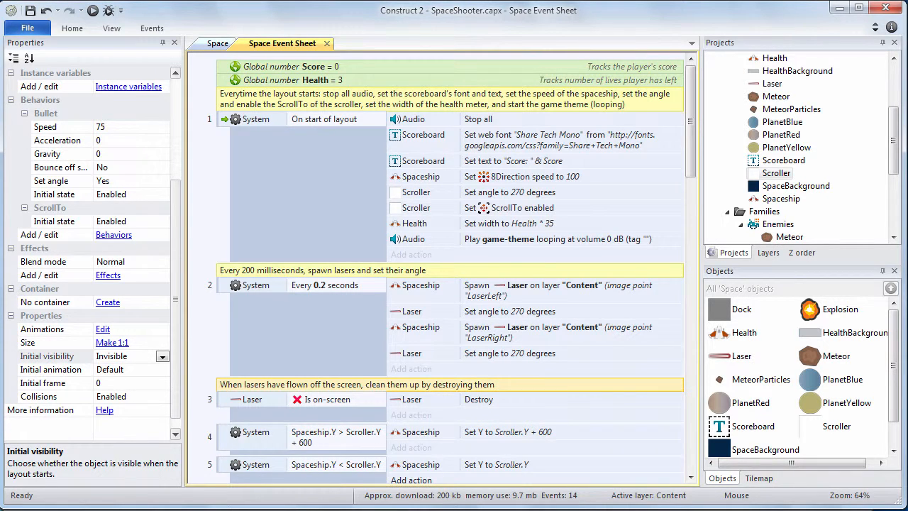
{"action": "scroll", "scroll_direction": "down", "scroll_amount": 3}
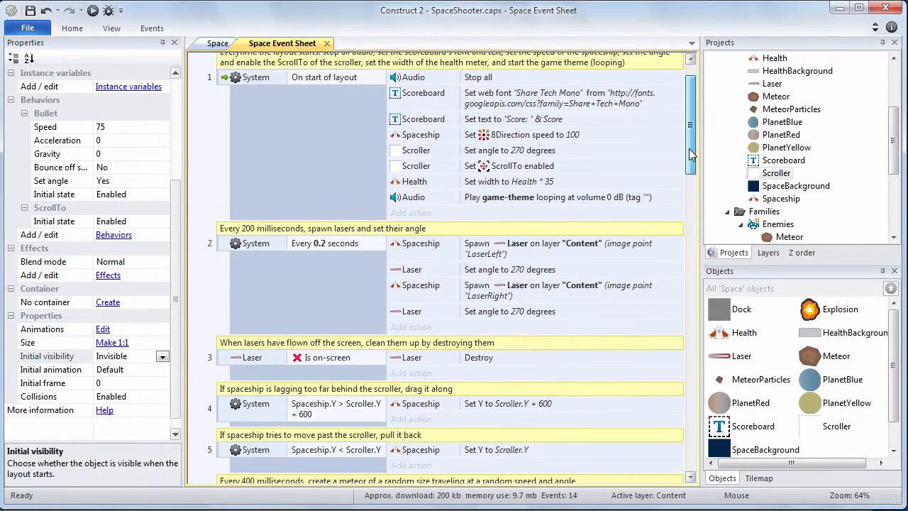
{"action": "scroll", "scroll_direction": "down", "scroll_amount": 3}
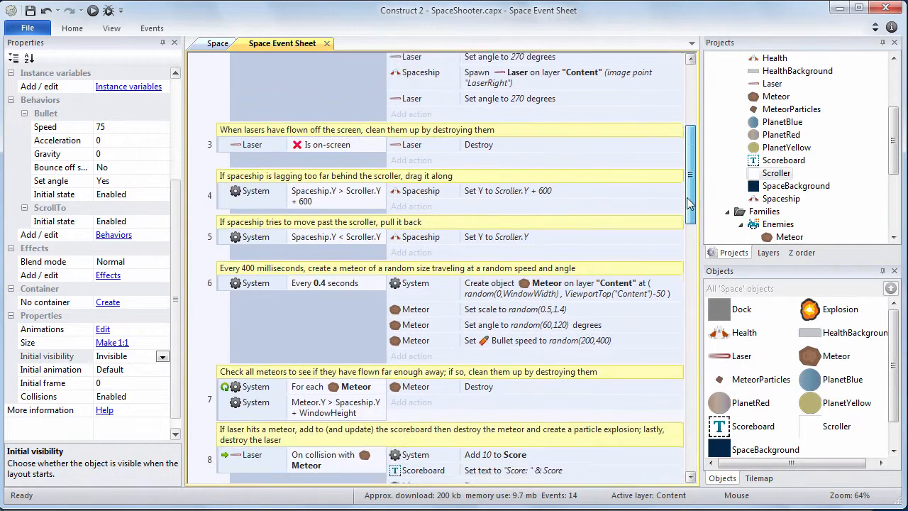
{"action": "scroll", "scroll_direction": "down", "scroll_amount": 3}
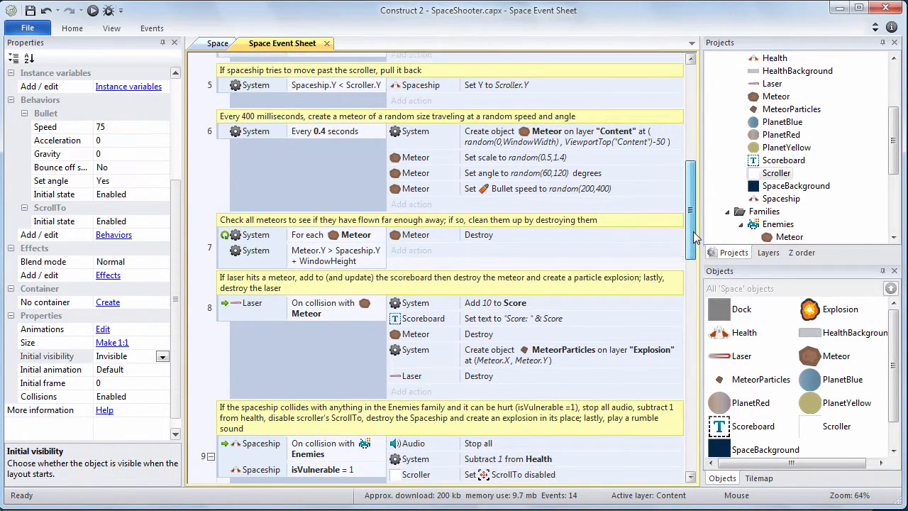
{"action": "scroll", "scroll_direction": "down", "scroll_amount": 3}
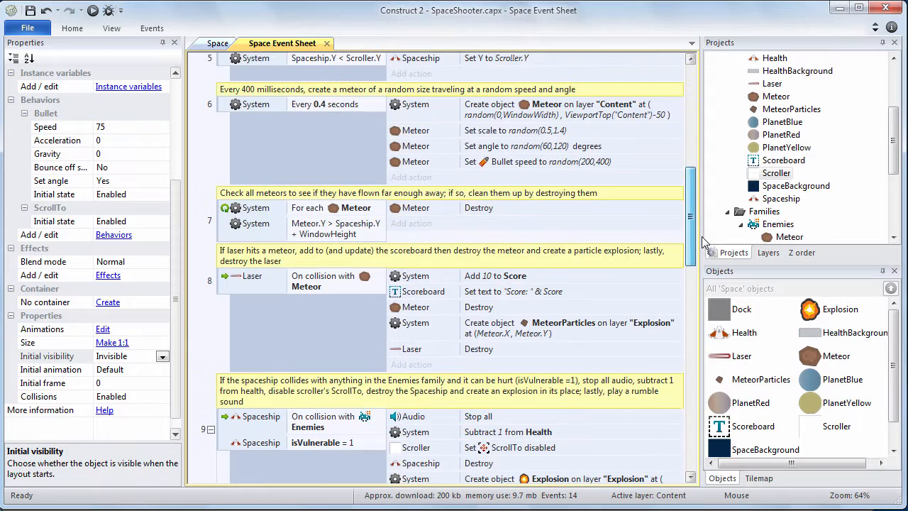
{"action": "scroll", "scroll_direction": "down", "scroll_amount": 3}
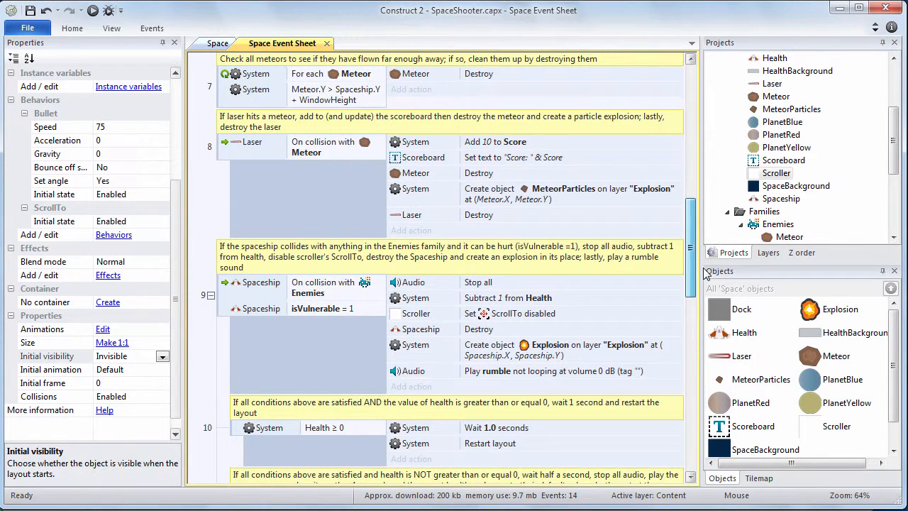
{"action": "scroll", "scroll_direction": "down", "scroll_amount": 3}
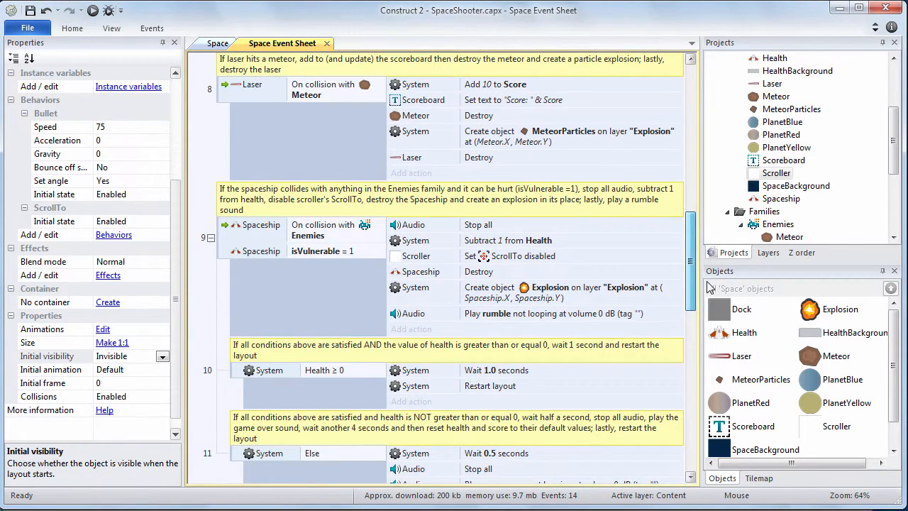
{"action": "scroll", "scroll_direction": "down", "scroll_amount": 3}
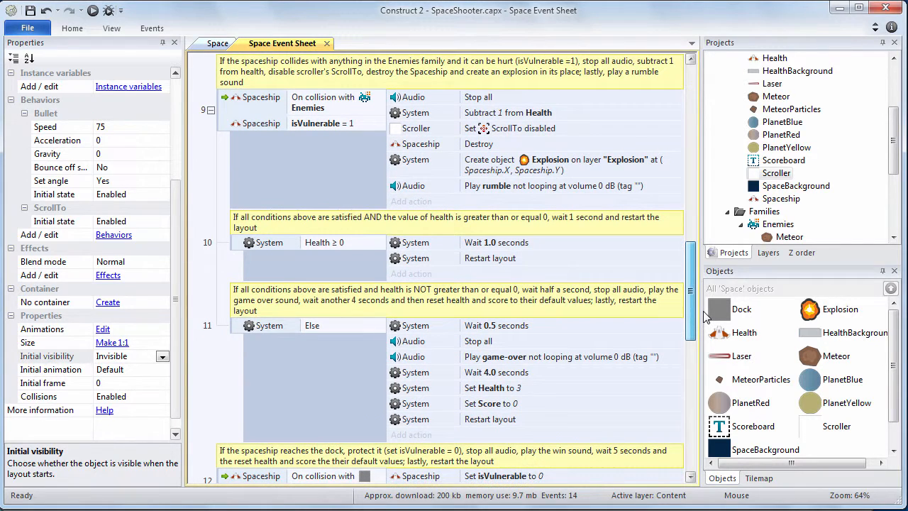
{"action": "scroll", "scroll_direction": "down", "scroll_amount": 3}
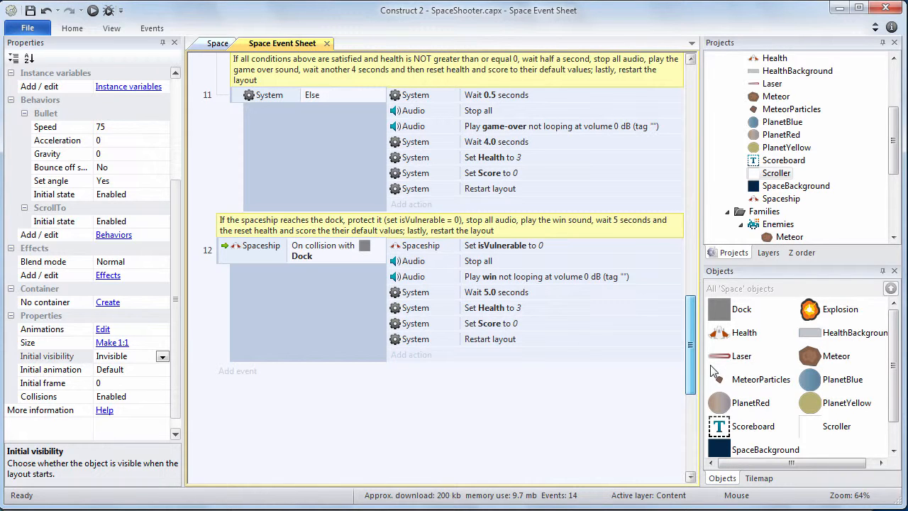
{"action": "scroll", "scroll_direction": "down", "scroll_amount": 3}
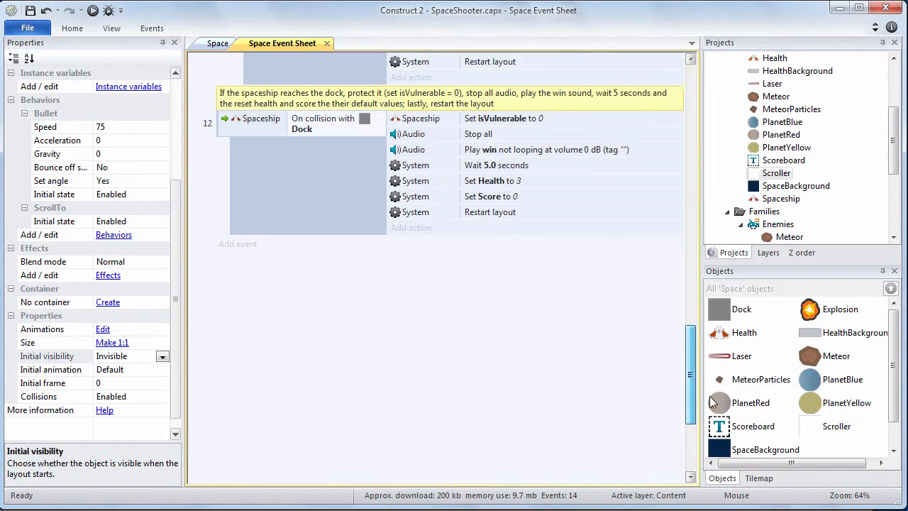
{"action": "scroll", "scroll_direction": "up", "scroll_amount": 3}
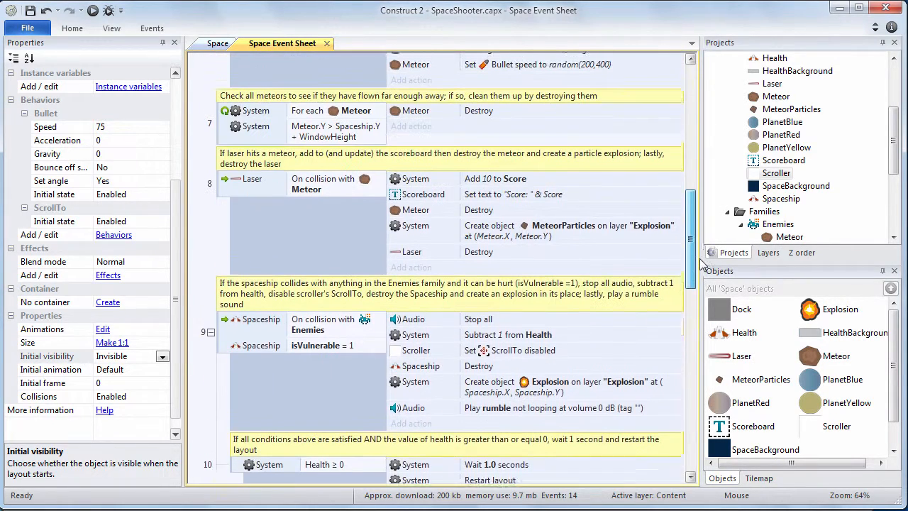
{"action": "scroll", "scroll_direction": "up", "scroll_amount": 3}
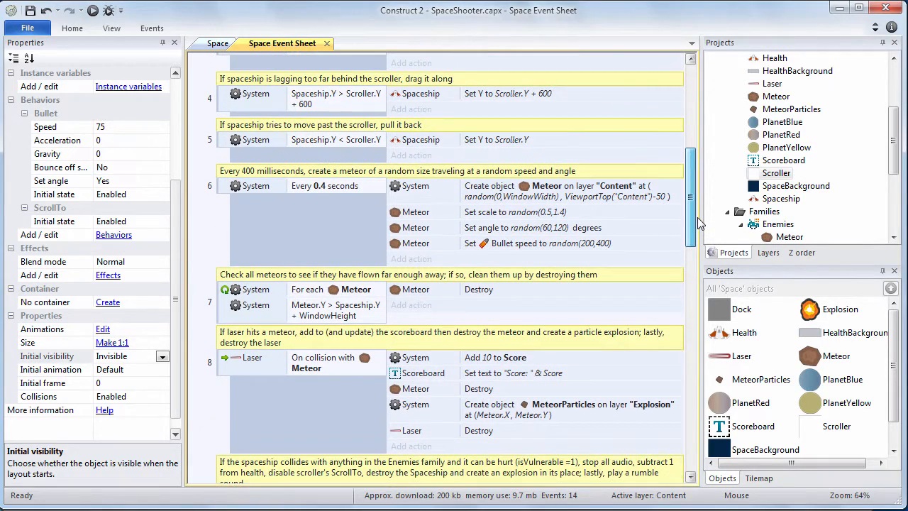
{"action": "scroll", "scroll_direction": "up", "scroll_amount": 3}
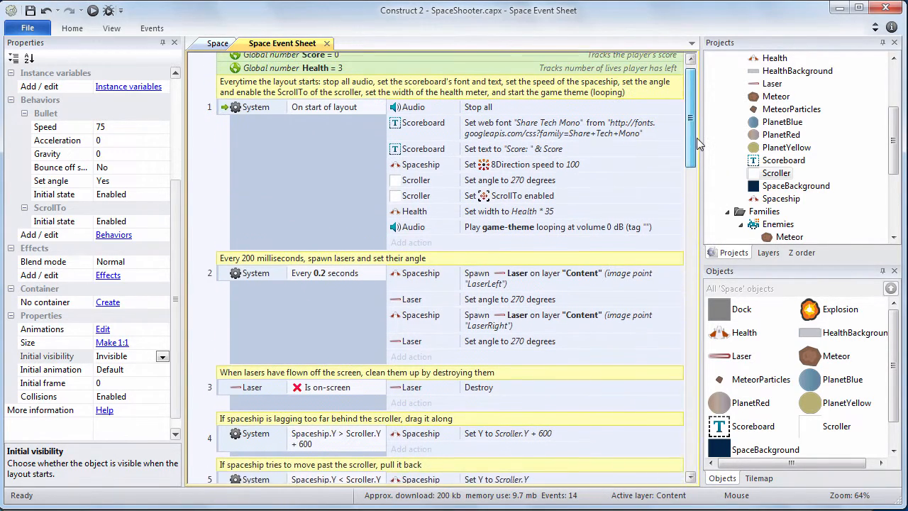
{"action": "scroll", "scroll_direction": "up", "scroll_amount": 3}
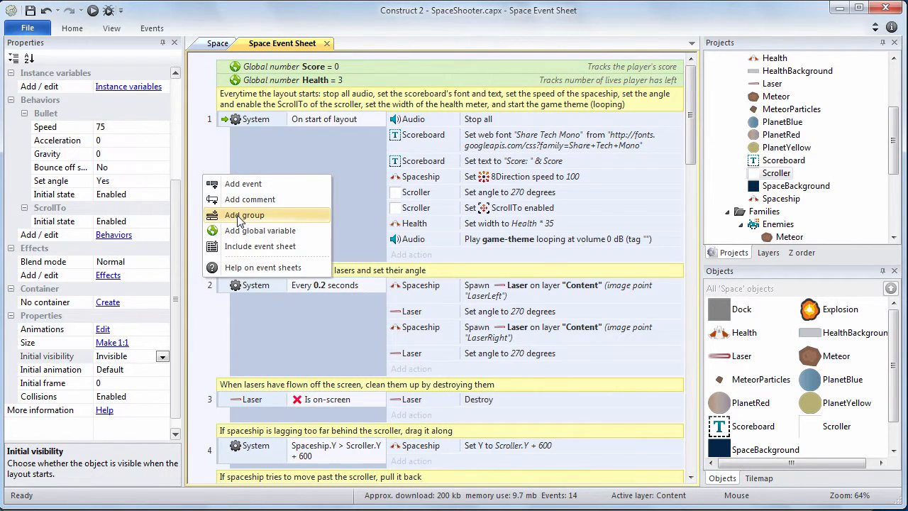
Step: Create a Startup group described 'What to do when the layout begins' around the layout-start event
{"action": "left_click", "coordinate": [243, 214]}
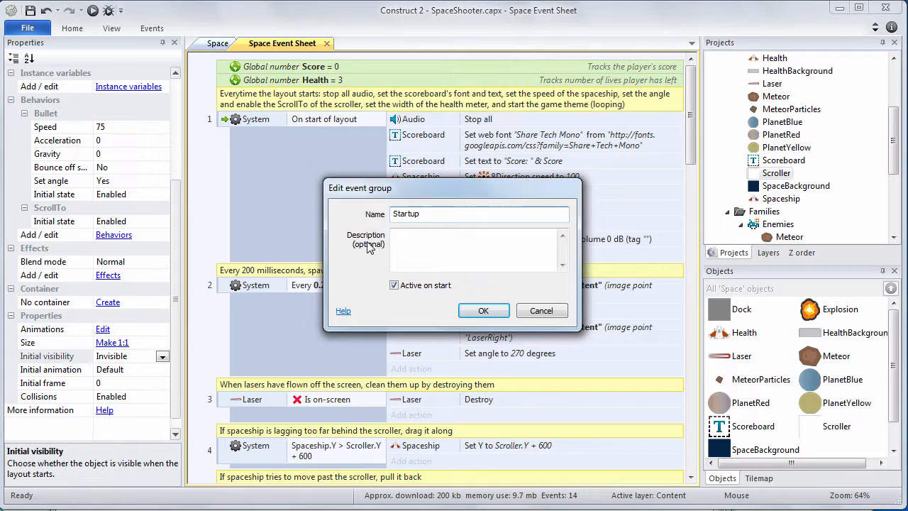
{"action": "type", "text": "What to do when the layout begins"}
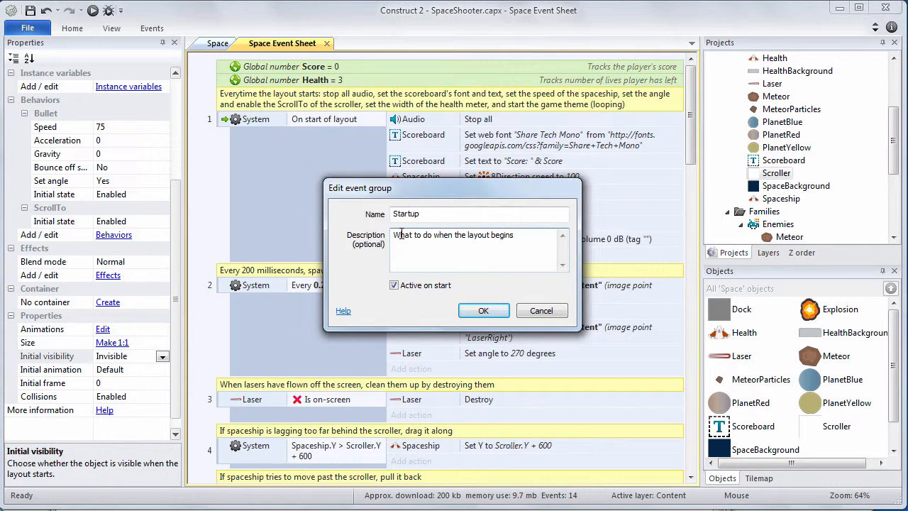
{"action": "left_click", "coordinate": [483, 310]}
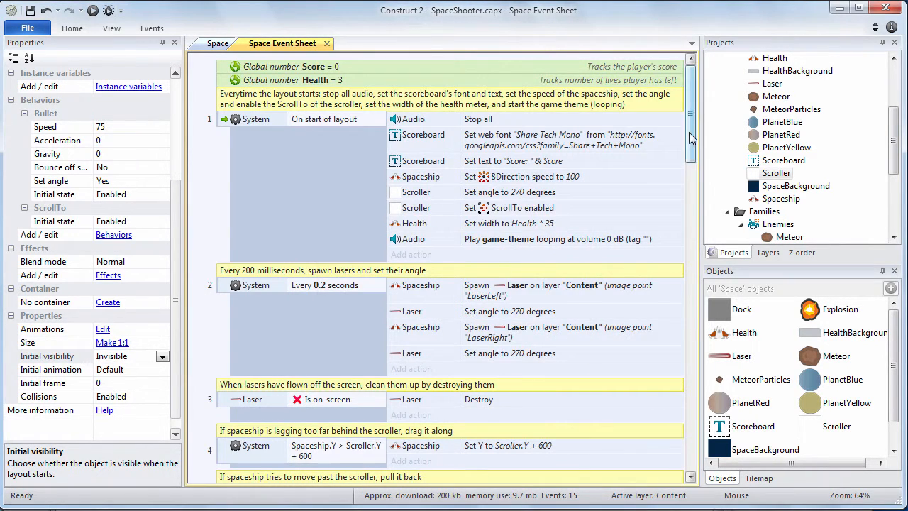
{"action": "scroll", "scroll_direction": "down", "scroll_amount": 3}
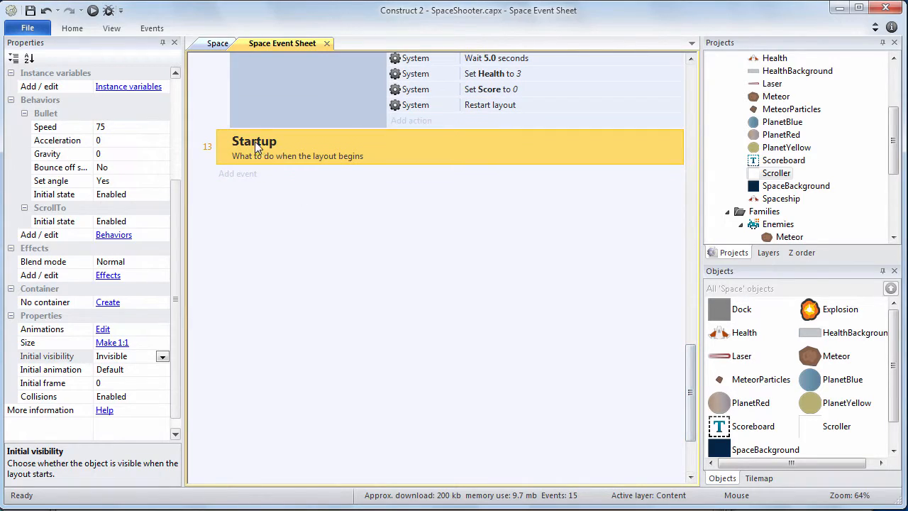
{"action": "scroll", "scroll_direction": "up", "scroll_amount": 3}
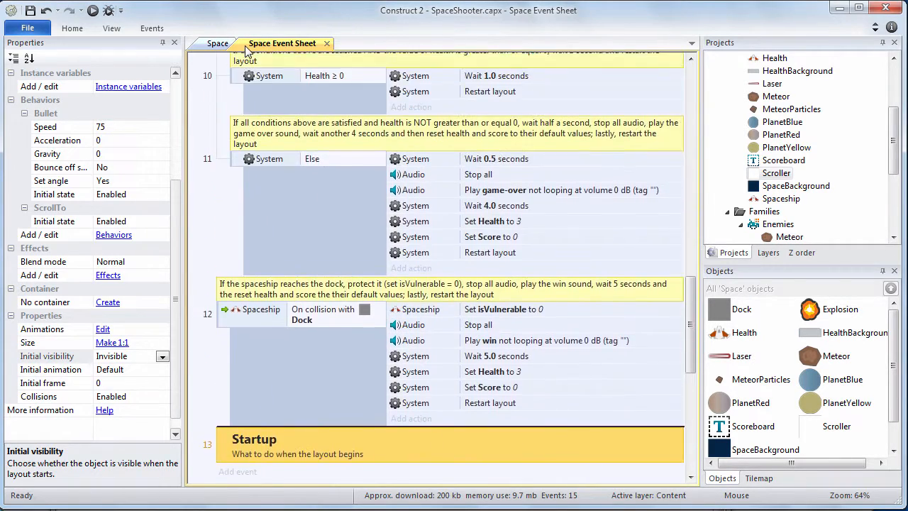
{"action": "scroll", "scroll_direction": "up", "scroll_amount": 3}
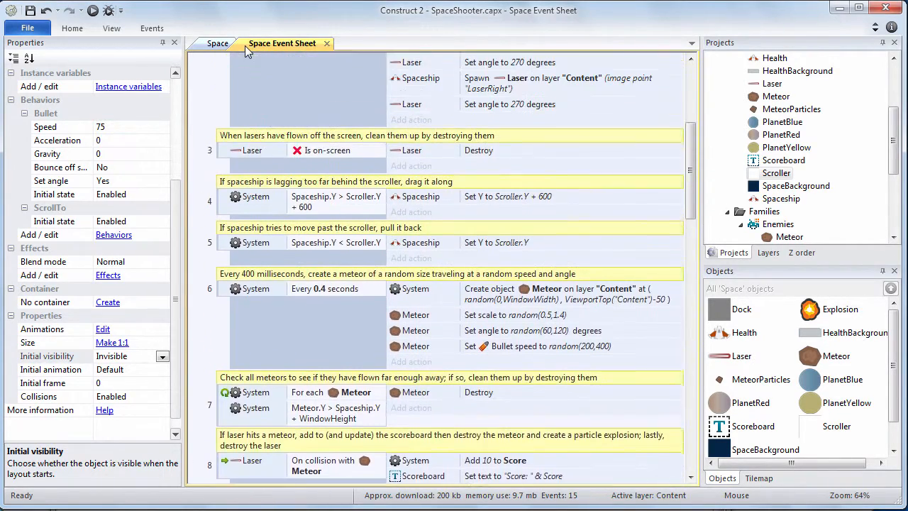
{"action": "scroll", "scroll_direction": "up", "scroll_amount": 3}
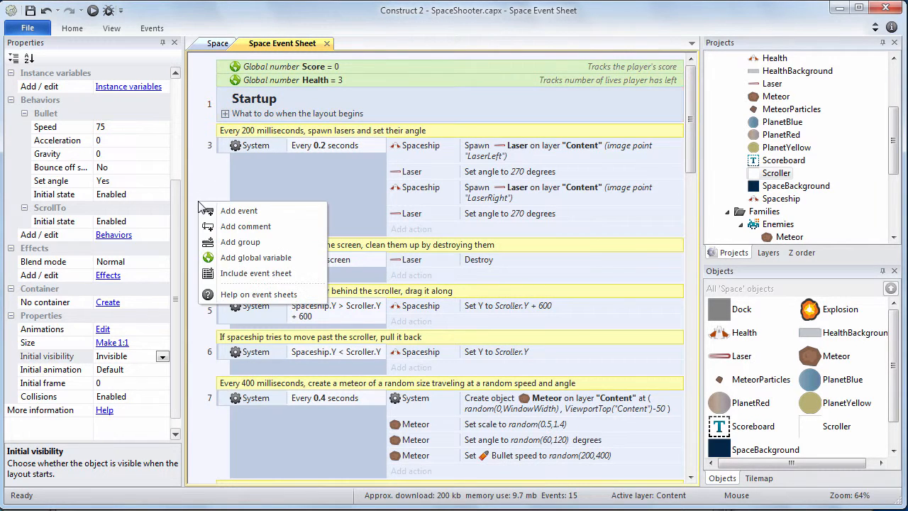
Step: Add a Spaceship group described 'Controls how the Spaceship moves and functions'
{"action": "left_click", "coordinate": [240, 242]}
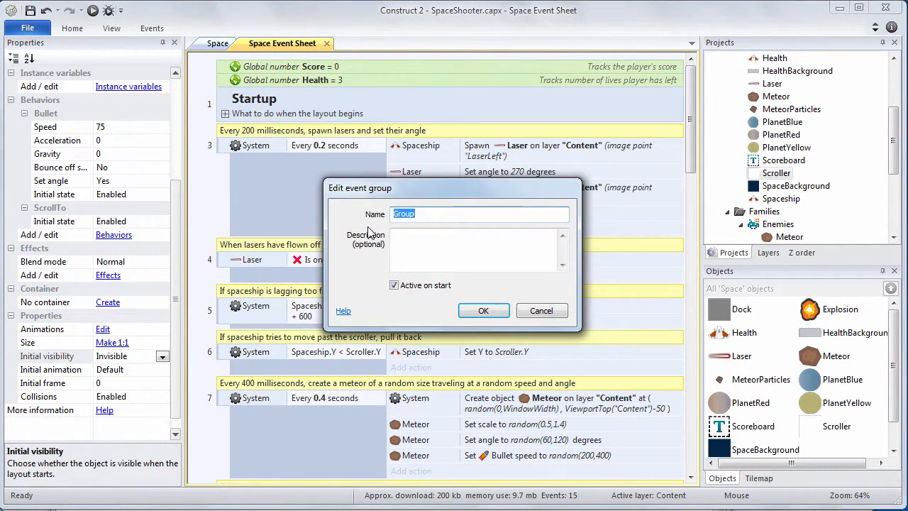
{"action": "type", "text": "Space"}
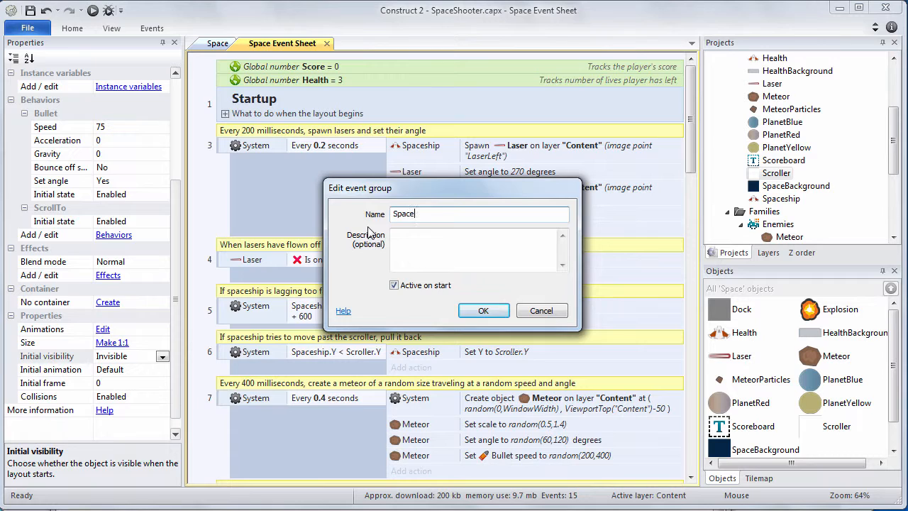
{"action": "type", "text": "ship"}
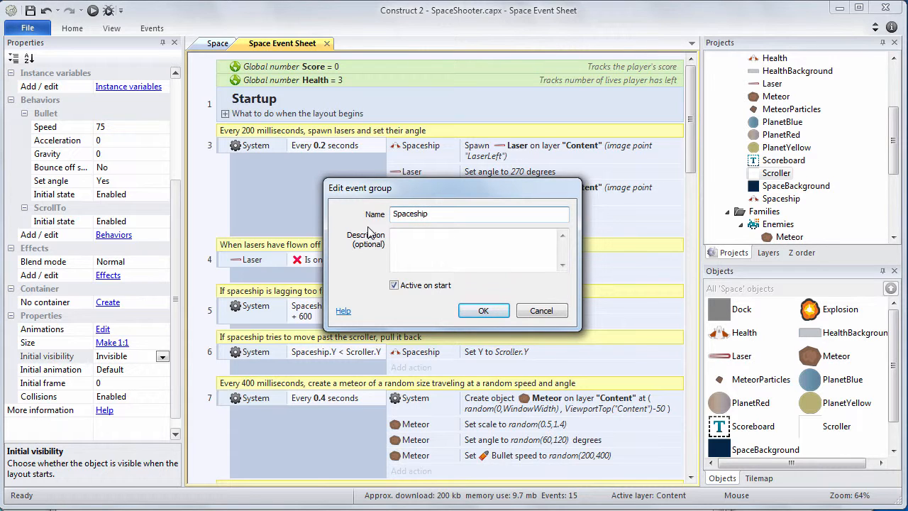
{"action": "left_click", "coordinate": [479, 248]}
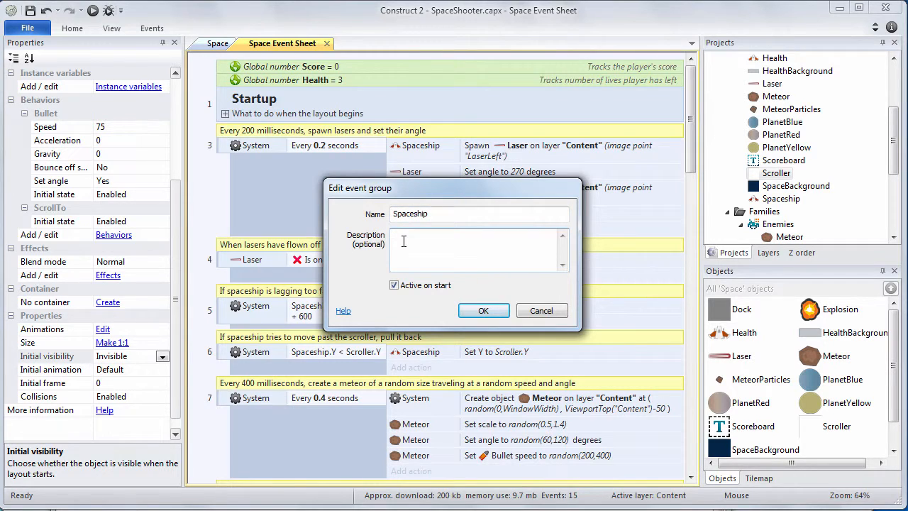
{"action": "type", "text": "Controls how the Spaceship moves and functions"}
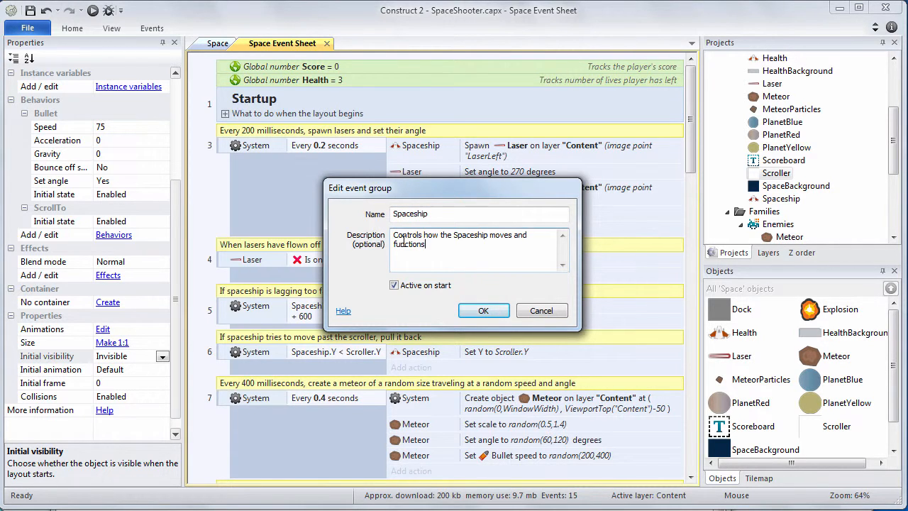
{"action": "left_click", "coordinate": [484, 310]}
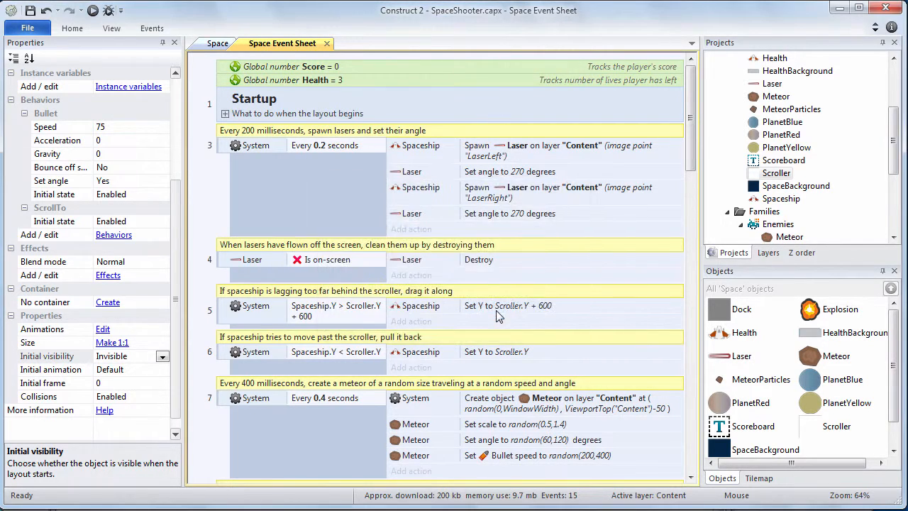
{"action": "scroll", "scroll_direction": "down", "scroll_amount": 3}
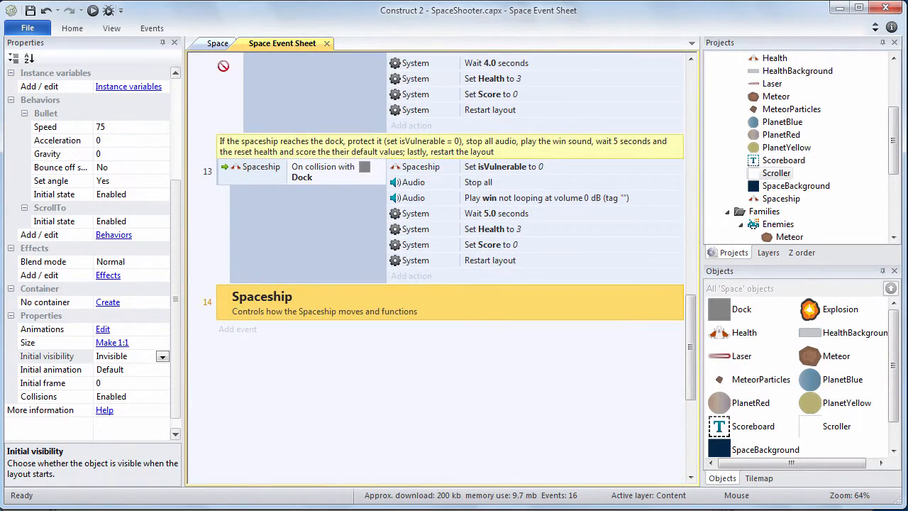
{"action": "scroll", "scroll_direction": "up", "scroll_amount": 3}
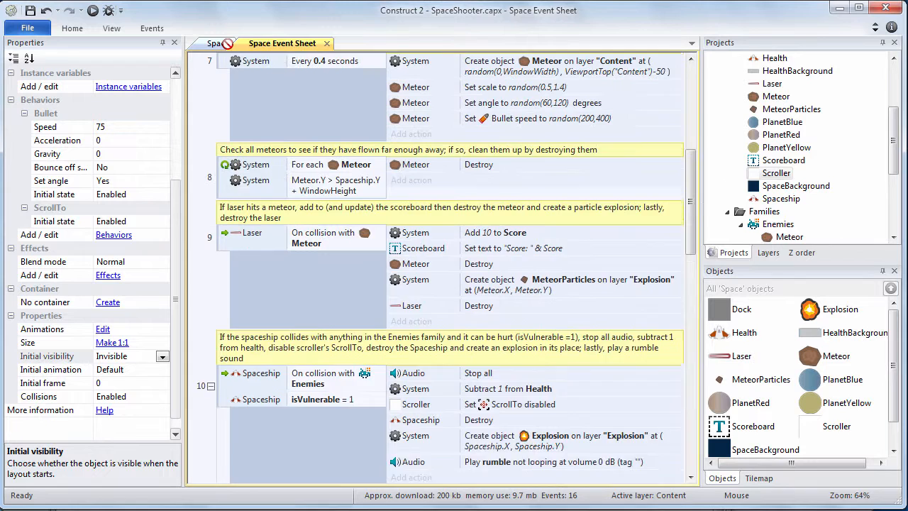
{"action": "scroll", "scroll_direction": "up", "scroll_amount": 3}
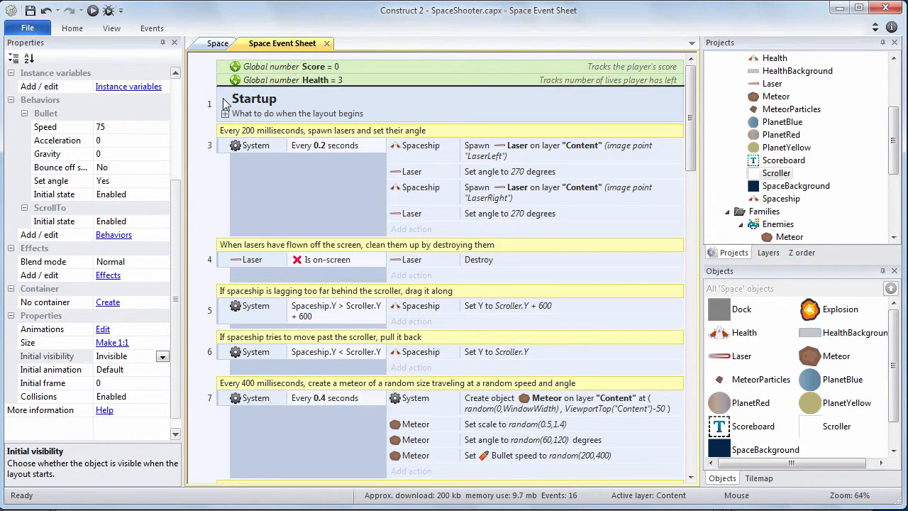
{"action": "left_click", "coordinate": [224, 99]}
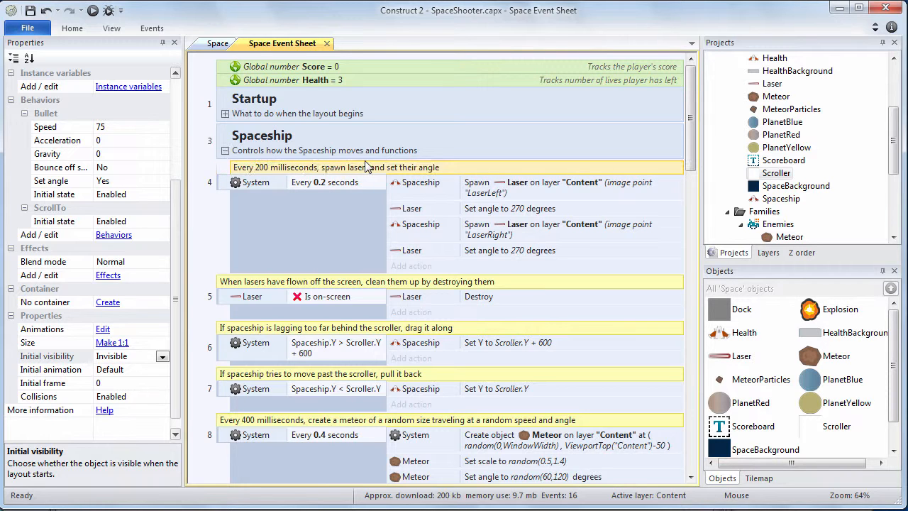
Step: Move the laser clean-up event below the Spaceship group and collapse that group
{"action": "left_click", "coordinate": [255, 182]}
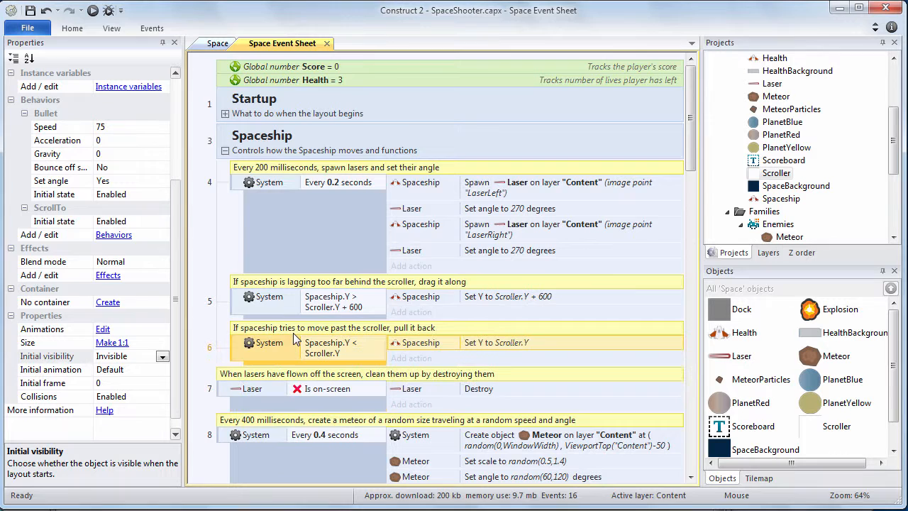
{"action": "mouse_move", "coordinate": [213, 348]}
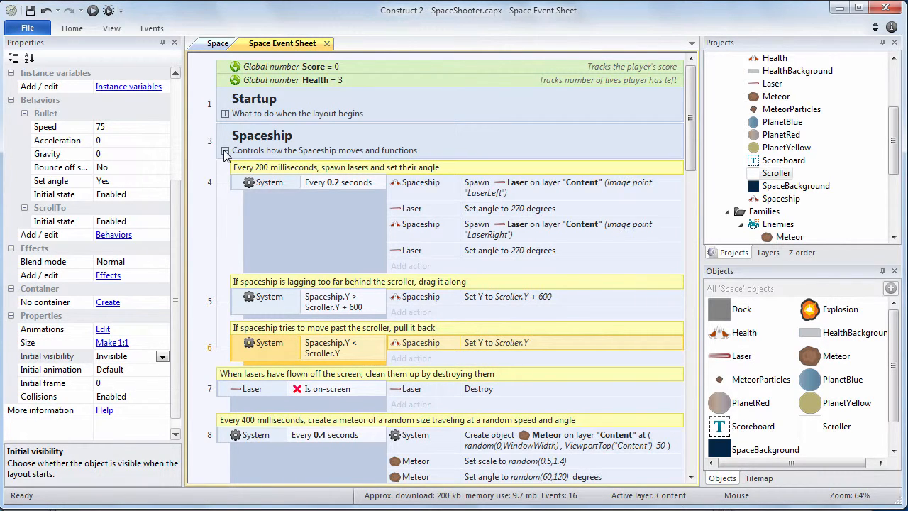
{"action": "left_click", "coordinate": [225, 150]}
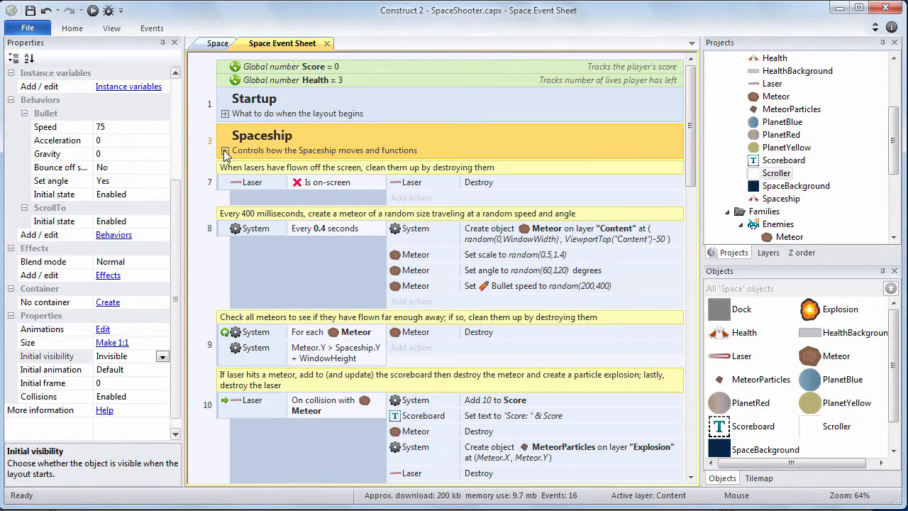
Step: Create an Enemies group, 'Introduces challenge and danger', holding the meteor event, then collapse it
{"action": "right_click", "coordinate": [227, 154]}
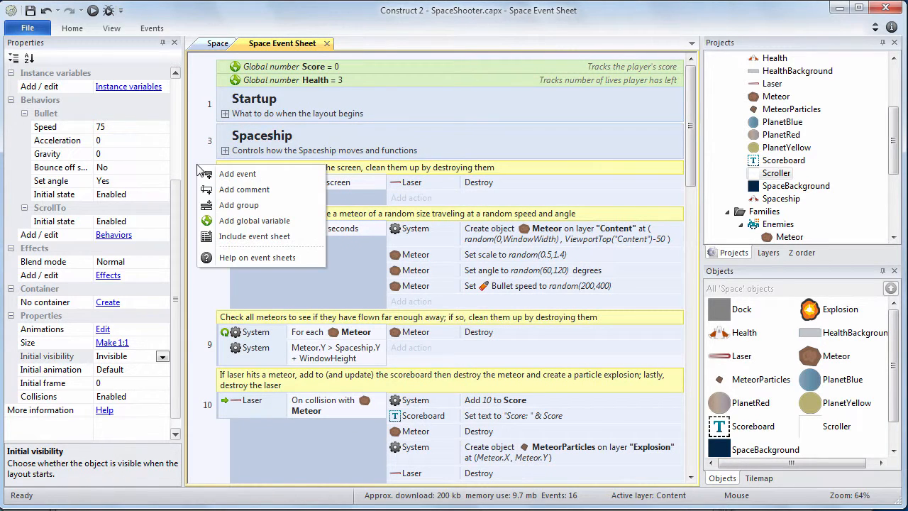
{"action": "mouse_move", "coordinate": [239, 205]}
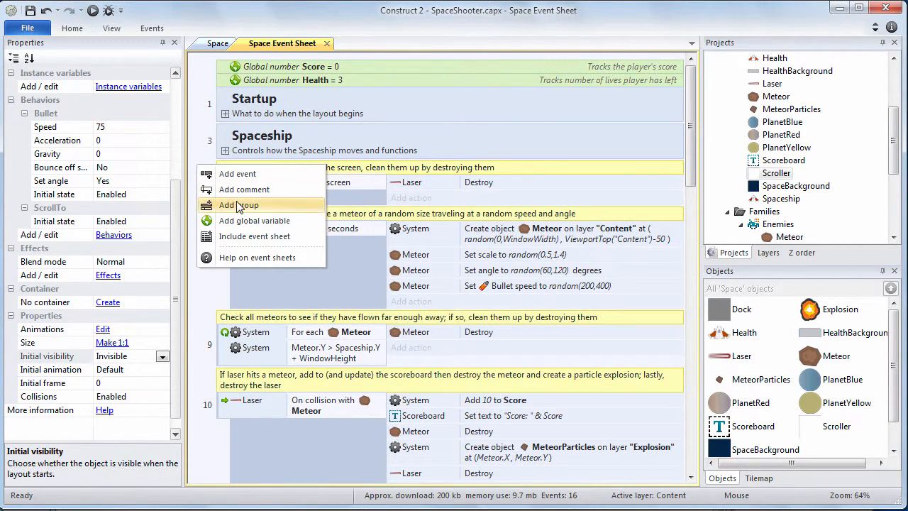
{"action": "left_click", "coordinate": [239, 205]}
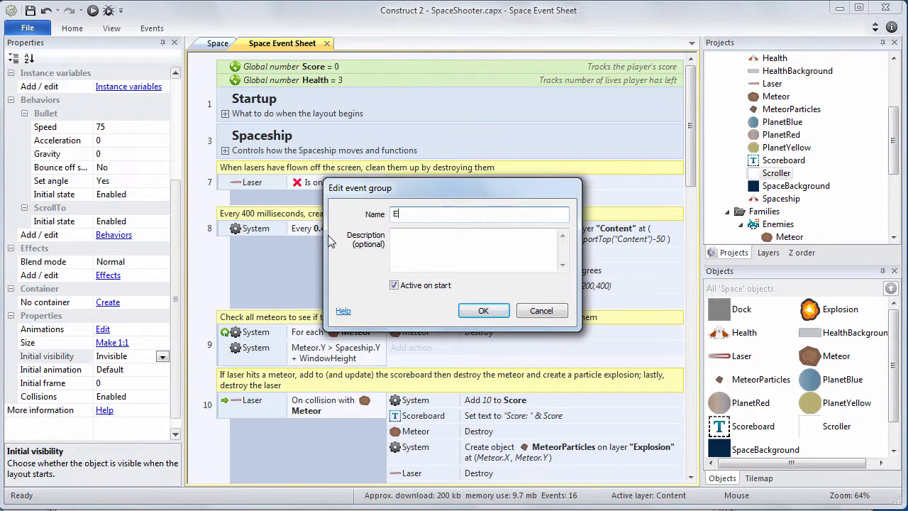
{"action": "type", "text": "nemies"}
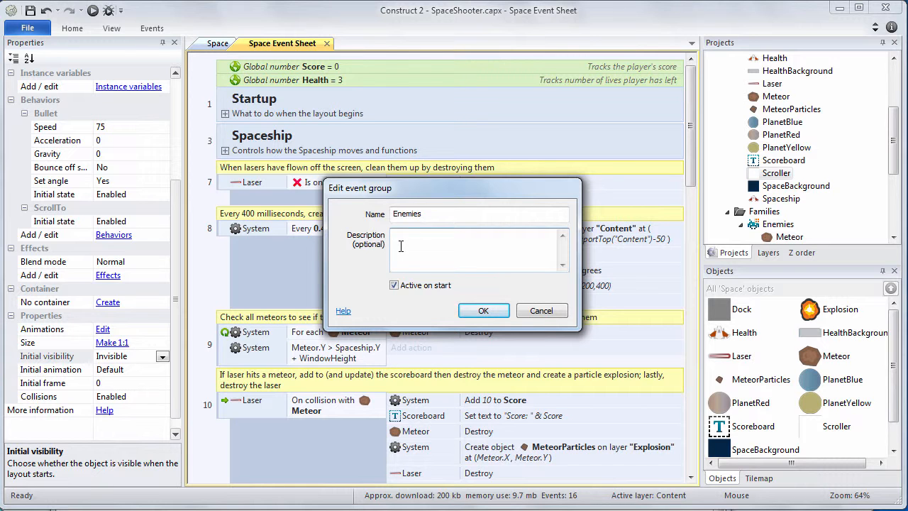
{"action": "left_click", "coordinate": [484, 310]}
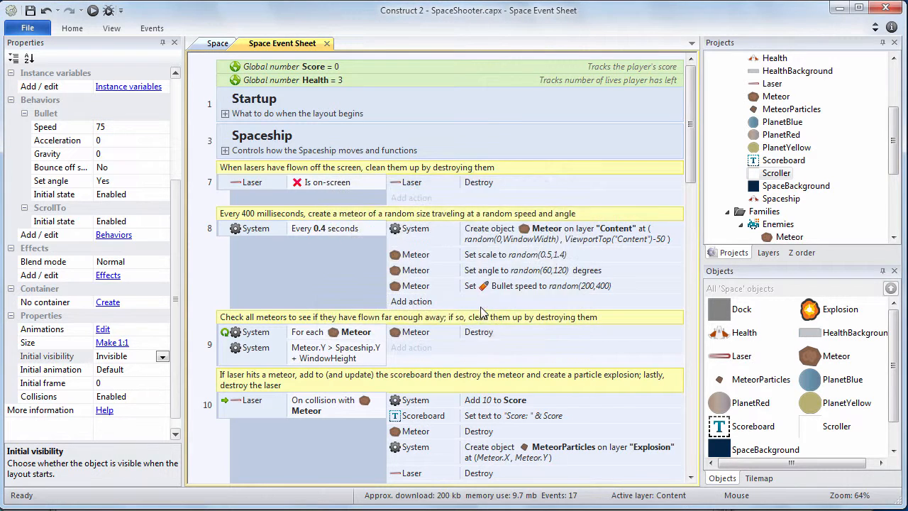
{"action": "scroll", "scroll_direction": "down", "scroll_amount": 3}
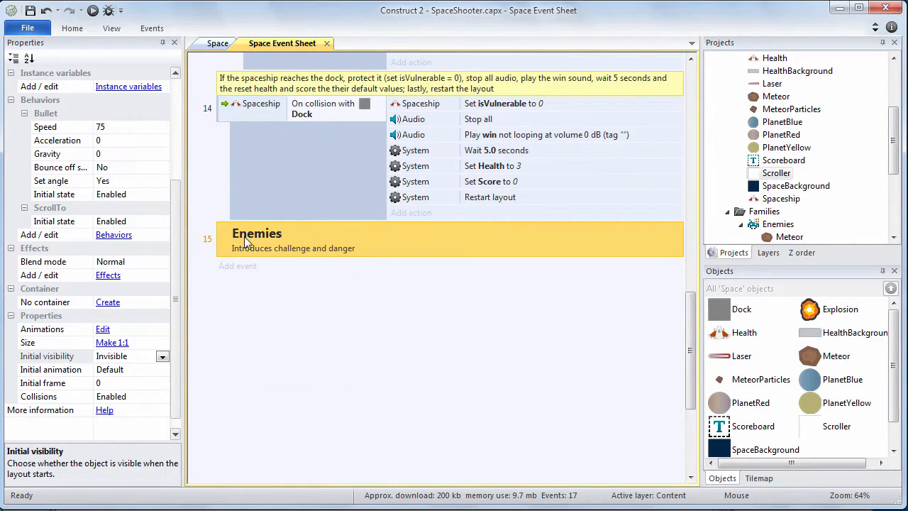
{"action": "scroll", "scroll_direction": "up", "scroll_amount": 3}
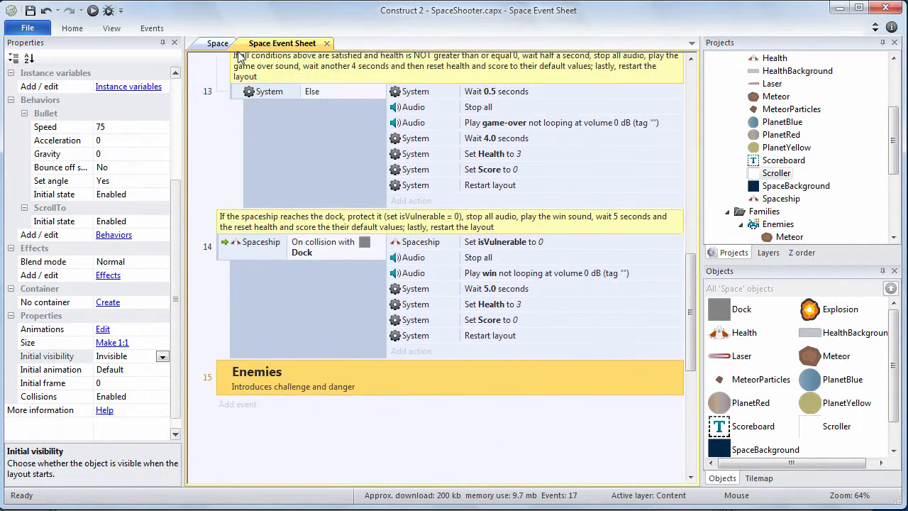
{"action": "scroll", "scroll_direction": "up", "scroll_amount": 3}
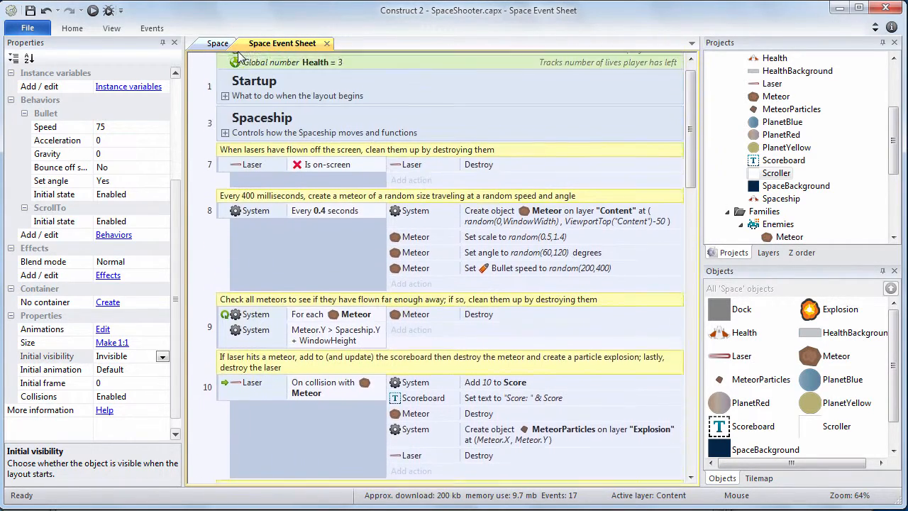
{"action": "scroll", "scroll_direction": "up", "scroll_amount": 3}
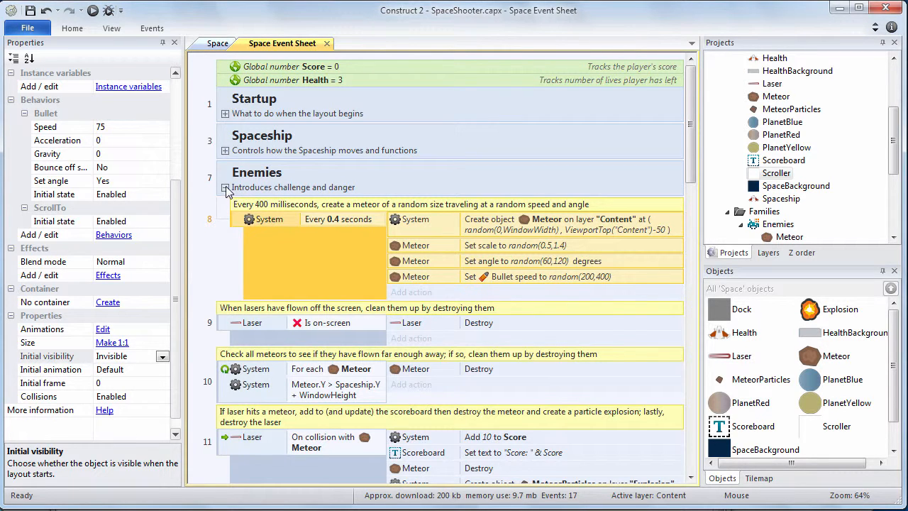
{"action": "left_click", "coordinate": [225, 187]}
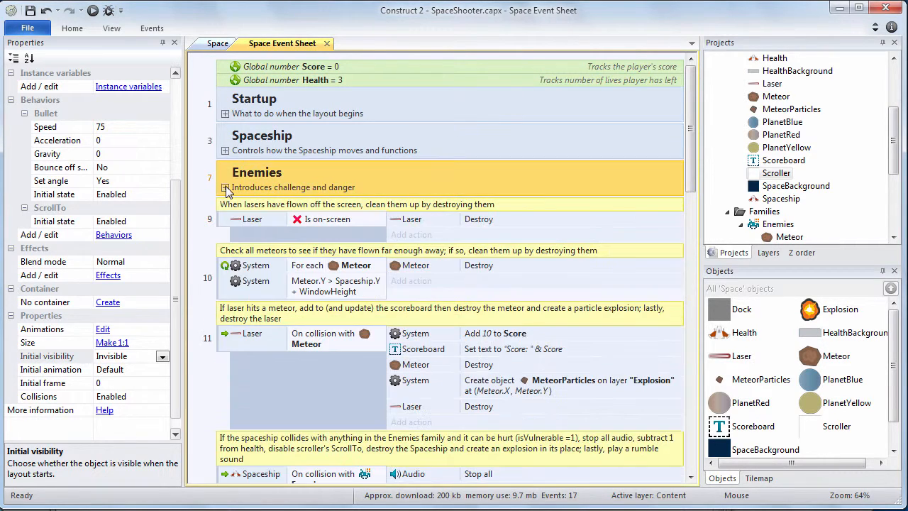
{"action": "mouse_move", "coordinate": [670, 156]}
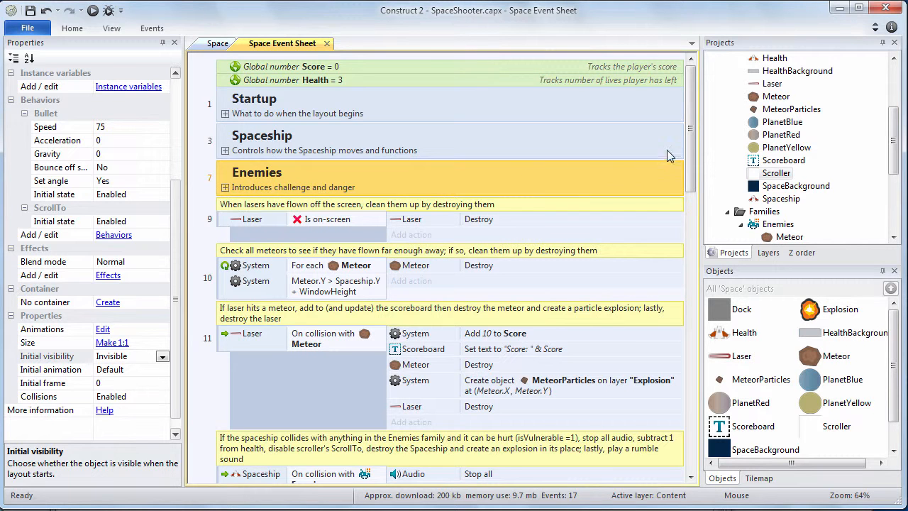
Step: Scroll down the event sheet toward the Health, Goal and Cleanup groups
{"action": "scroll", "scroll_direction": "down", "scroll_amount": 3}
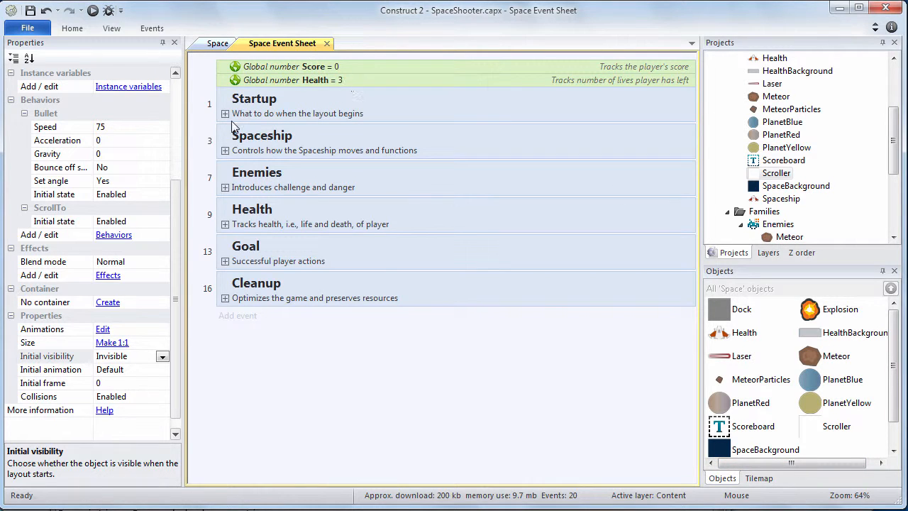
Step: Expand and refold the Startup, Spaceship and Enemies groups to review their events
{"action": "left_click", "coordinate": [225, 113]}
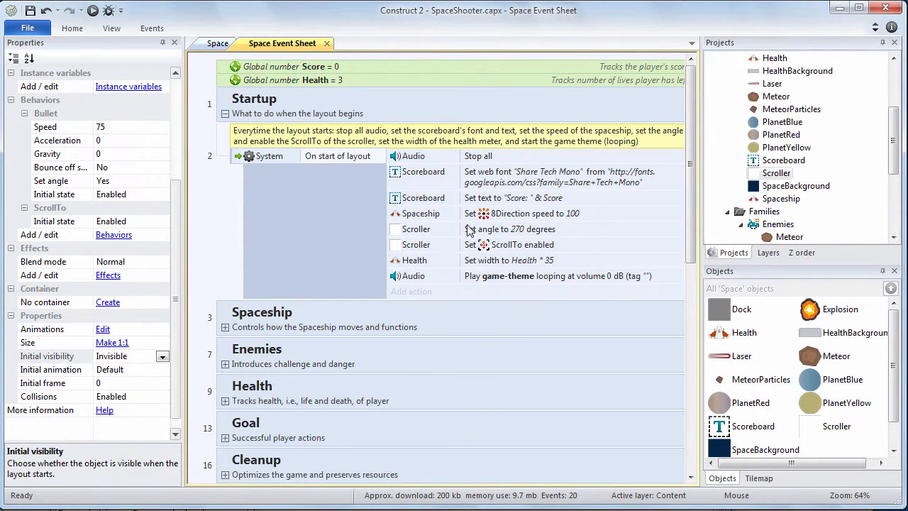
{"action": "mouse_move", "coordinate": [236, 156]}
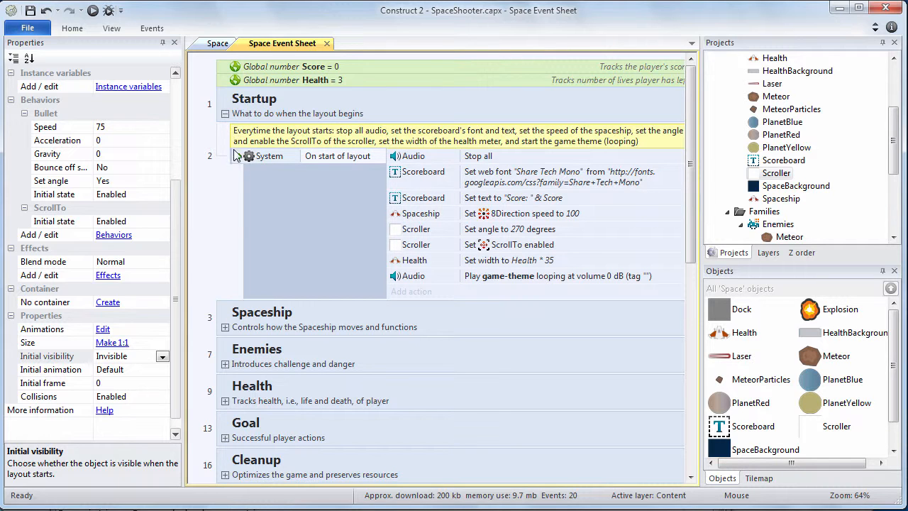
{"action": "left_click", "coordinate": [225, 113]}
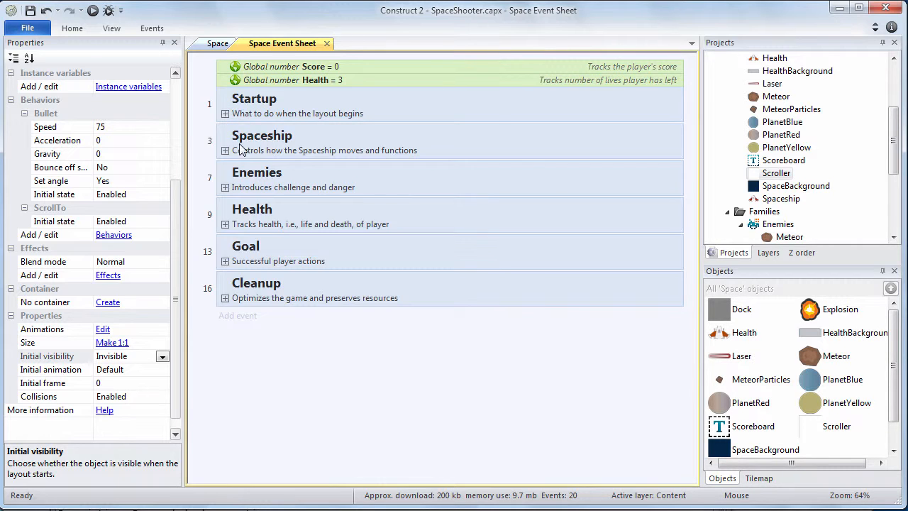
{"action": "left_click", "coordinate": [226, 150]}
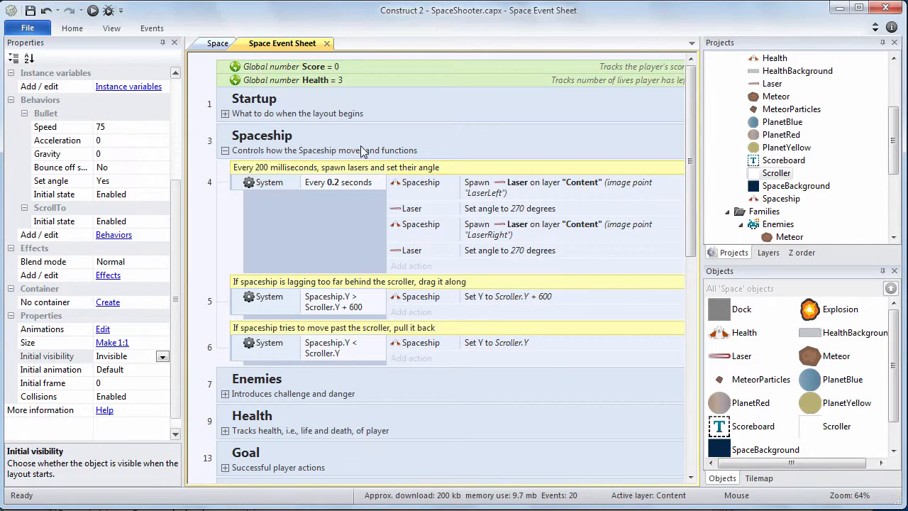
{"action": "mouse_move", "coordinate": [334, 173]}
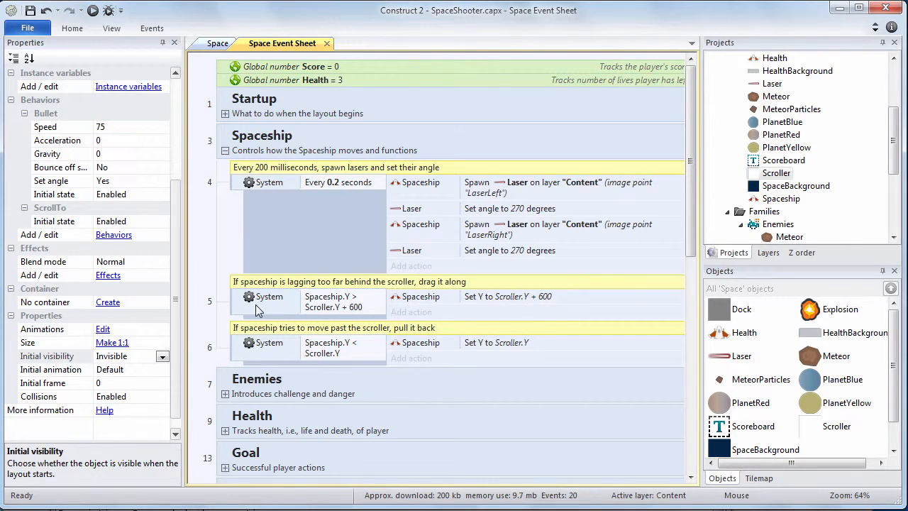
{"action": "mouse_move", "coordinate": [226, 175]}
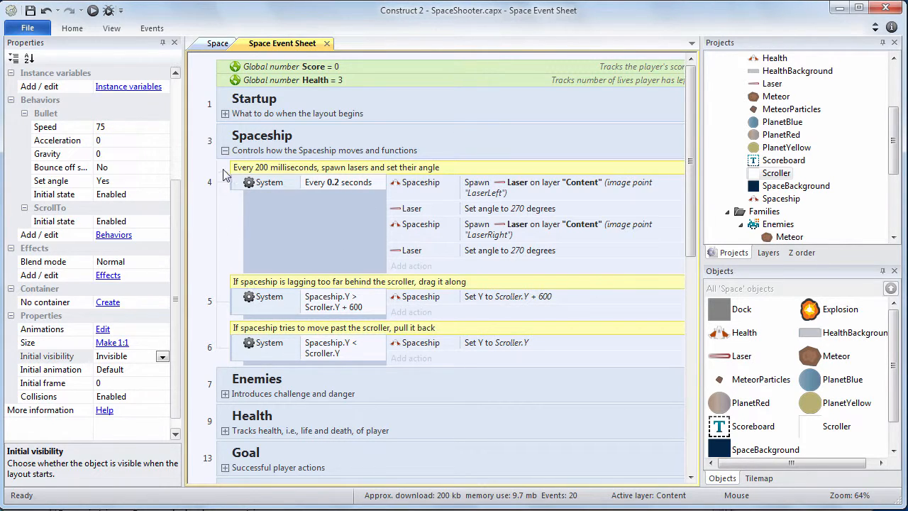
{"action": "left_click", "coordinate": [226, 149]}
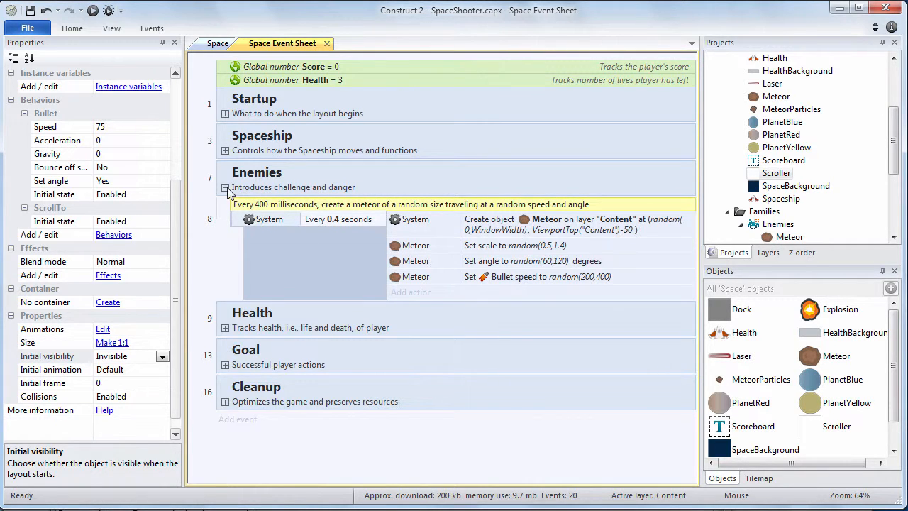
{"action": "left_click", "coordinate": [226, 187]}
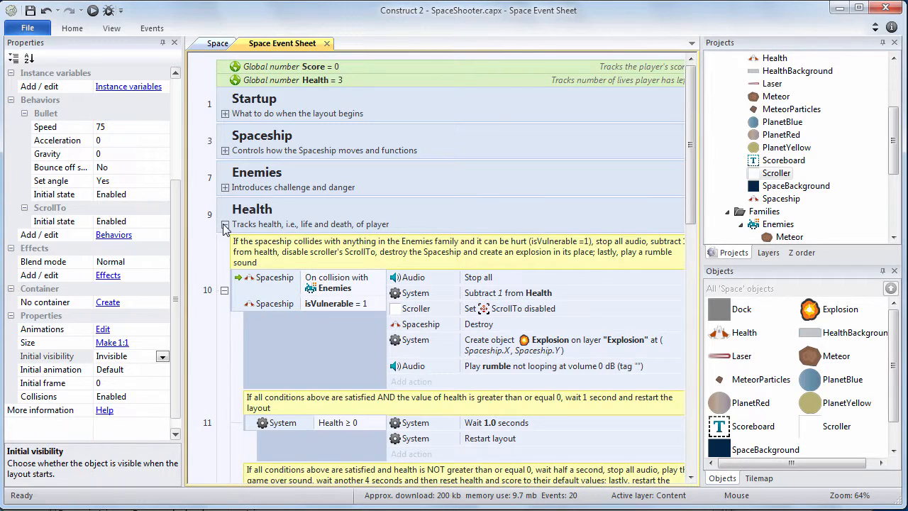
{"action": "scroll", "scroll_direction": "down", "scroll_amount": 3}
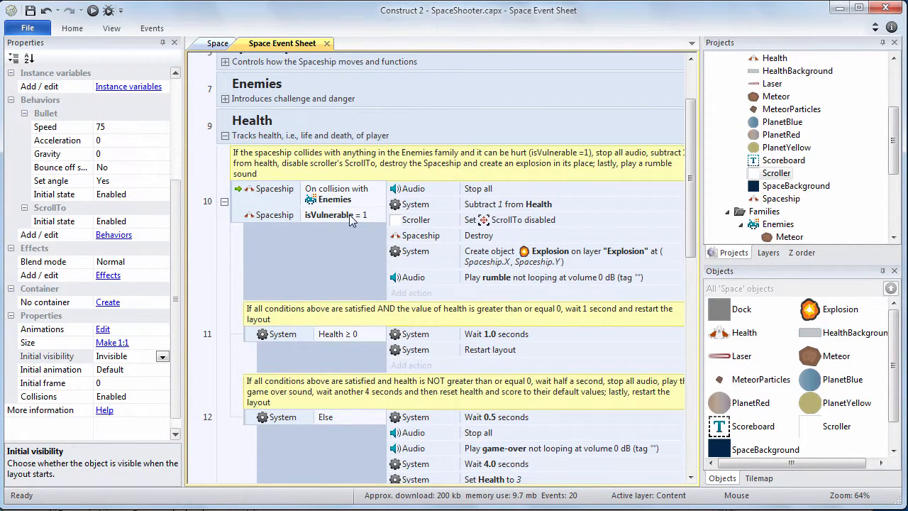
{"action": "scroll", "scroll_direction": "down", "scroll_amount": 3}
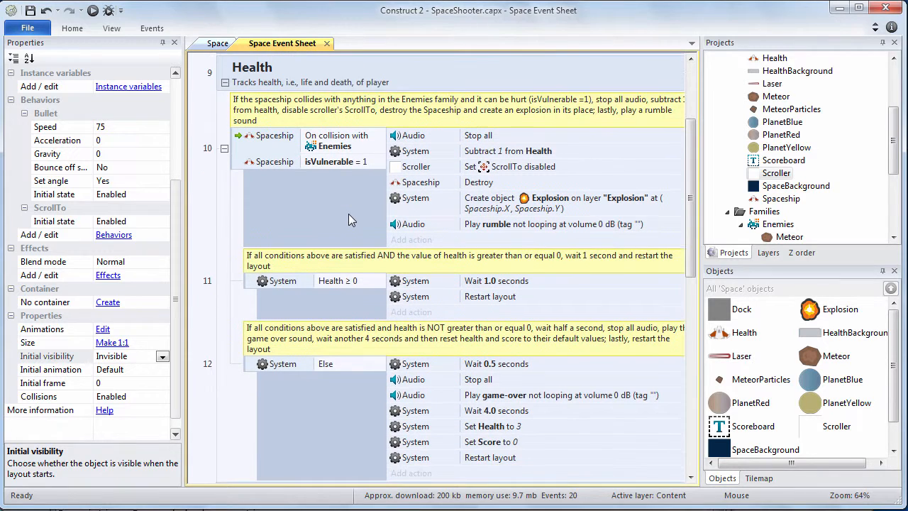
{"action": "mouse_move", "coordinate": [501, 428]}
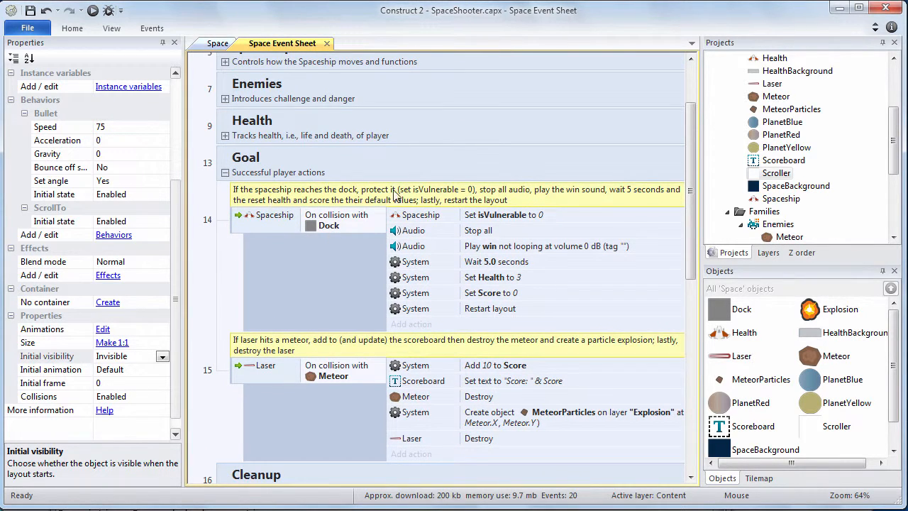
{"action": "mouse_move", "coordinate": [442, 225]}
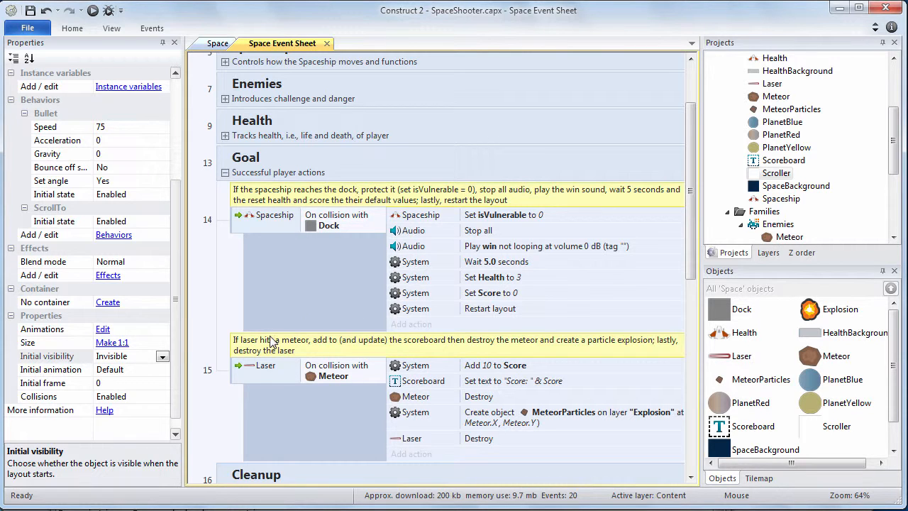
{"action": "mouse_move", "coordinate": [314, 376]}
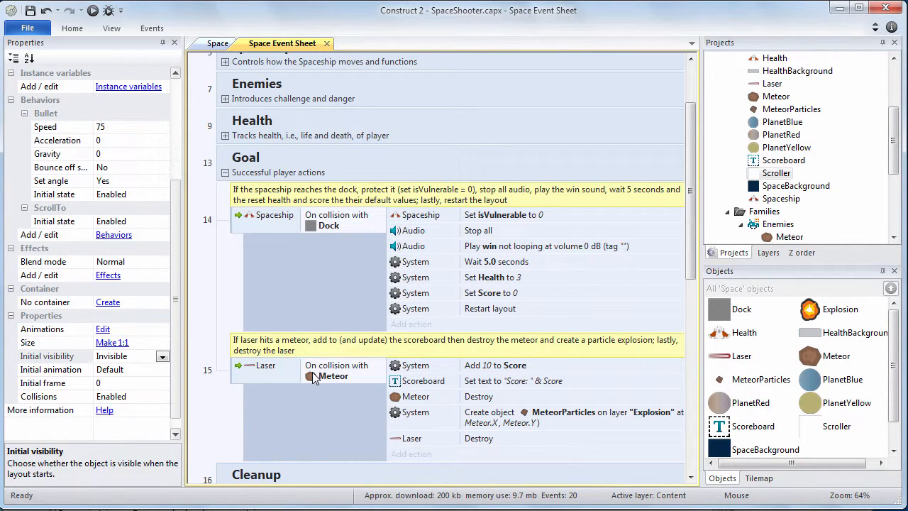
{"action": "mouse_move", "coordinate": [390, 330]}
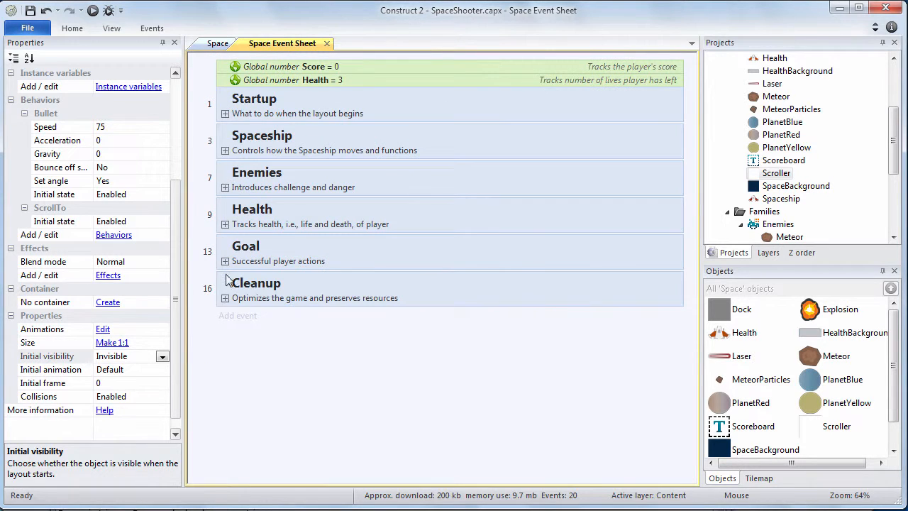
Step: Expand and collapse the Cleanup event group, then show the File menu with Export project
{"action": "left_click", "coordinate": [226, 297]}
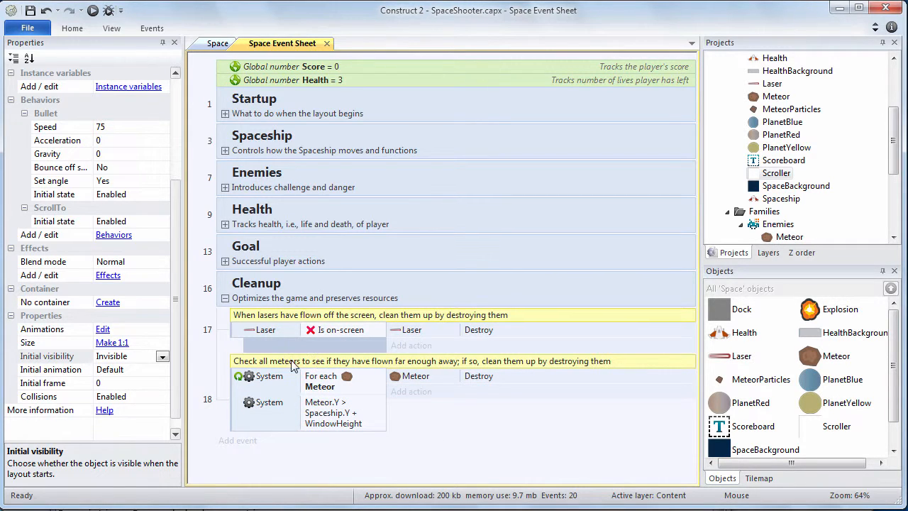
{"action": "mouse_move", "coordinate": [218, 317]}
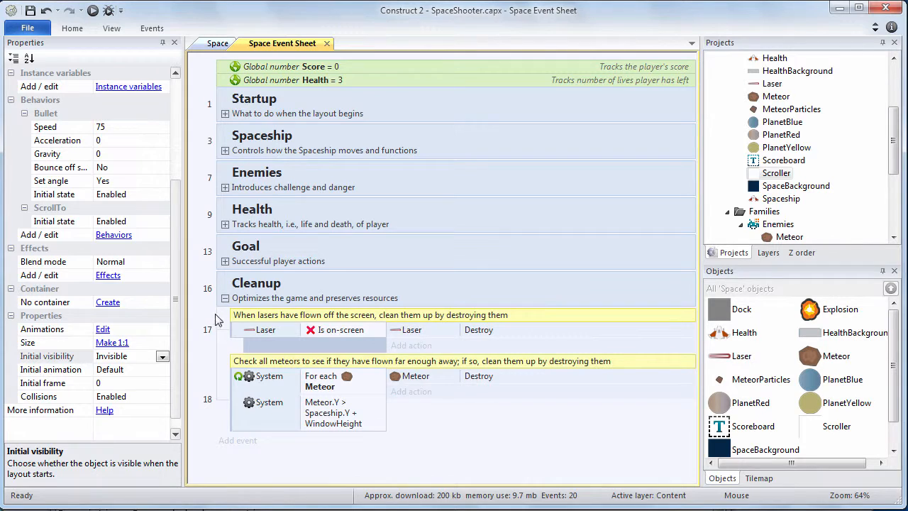
{"action": "left_click", "coordinate": [226, 298]}
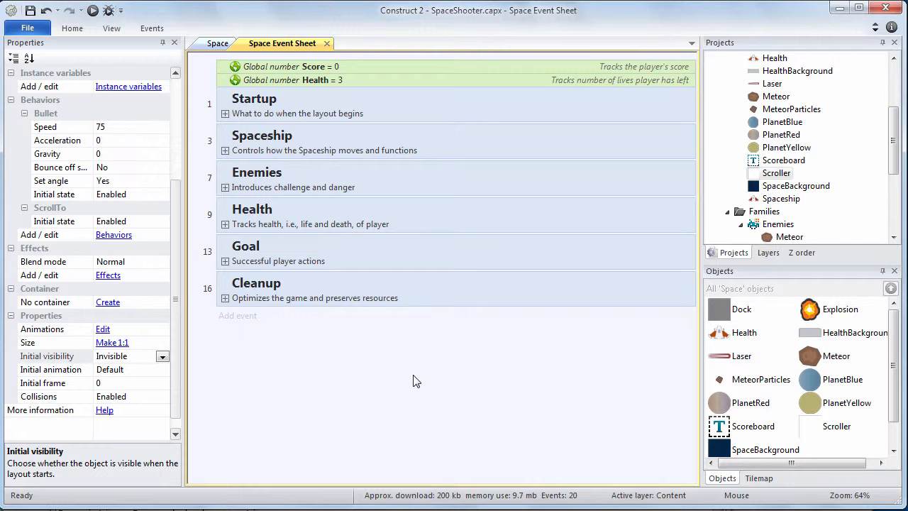
{"action": "mouse_move", "coordinate": [27, 28]}
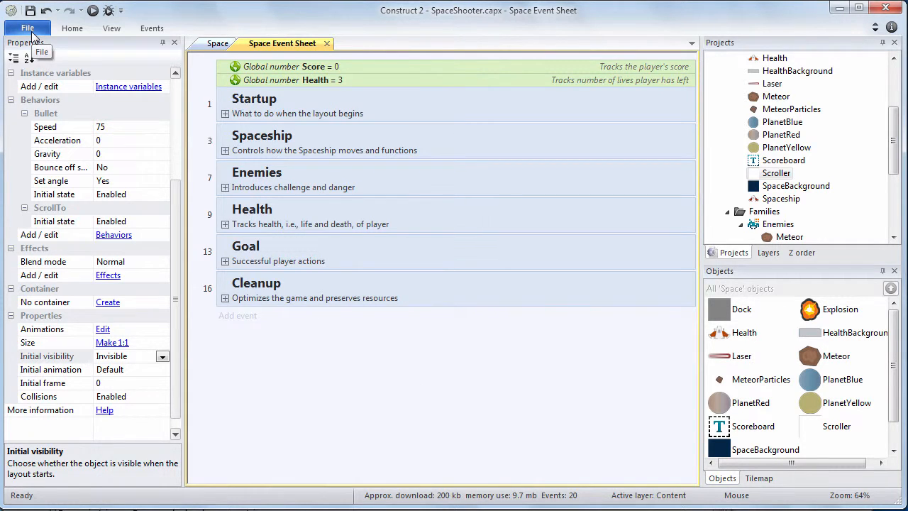
{"action": "left_click", "coordinate": [27, 27]}
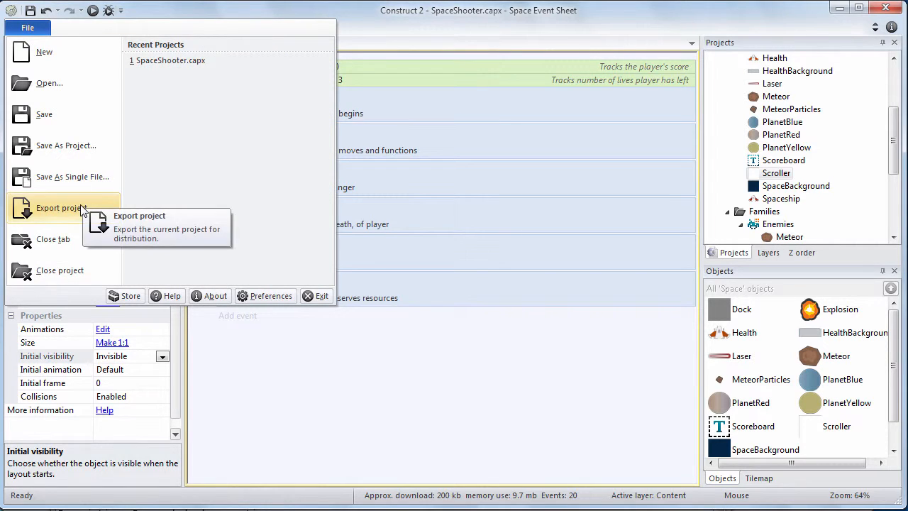
Step: Start an HTML5 website export targeting E:\COLESTOCK\GAMEDEV\SpaceShooter\HTML5
{"action": "left_click", "coordinate": [60, 208]}
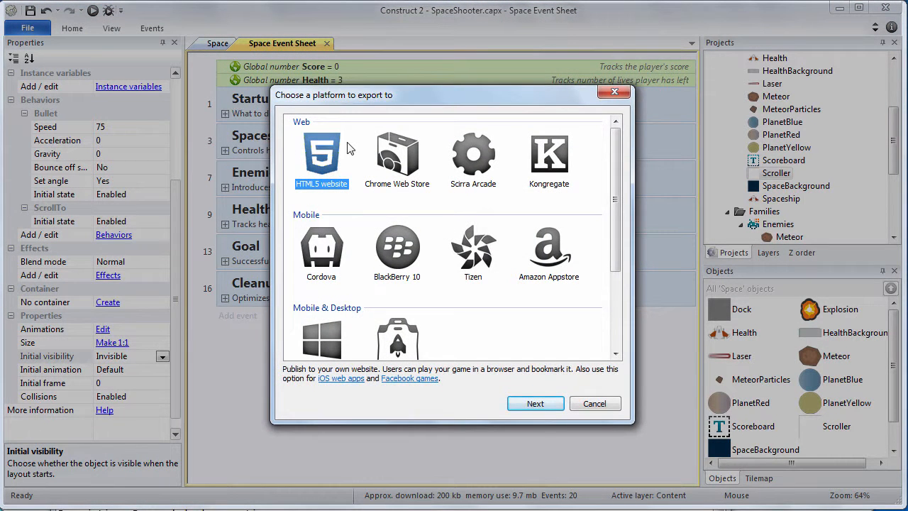
{"action": "left_click", "coordinate": [535, 403]}
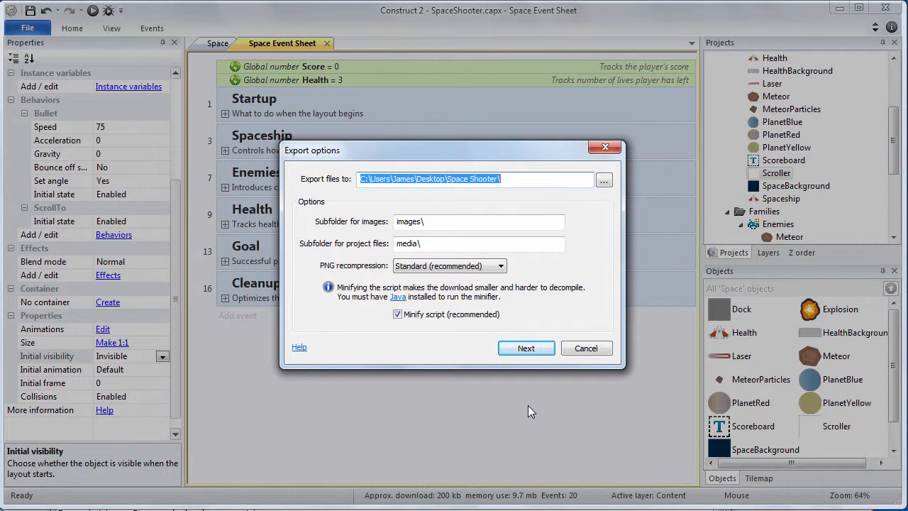
{"action": "mouse_move", "coordinate": [578, 195]}
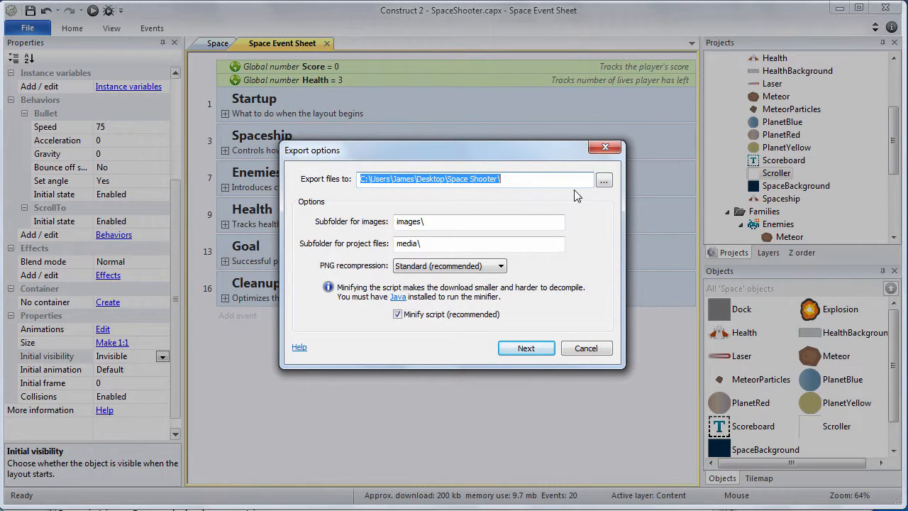
{"action": "left_click", "coordinate": [603, 179]}
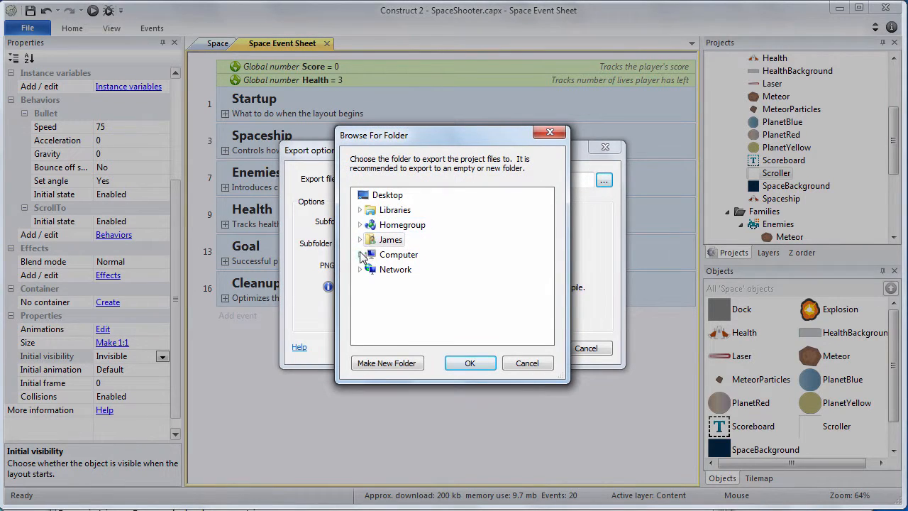
{"action": "left_click", "coordinate": [361, 254]}
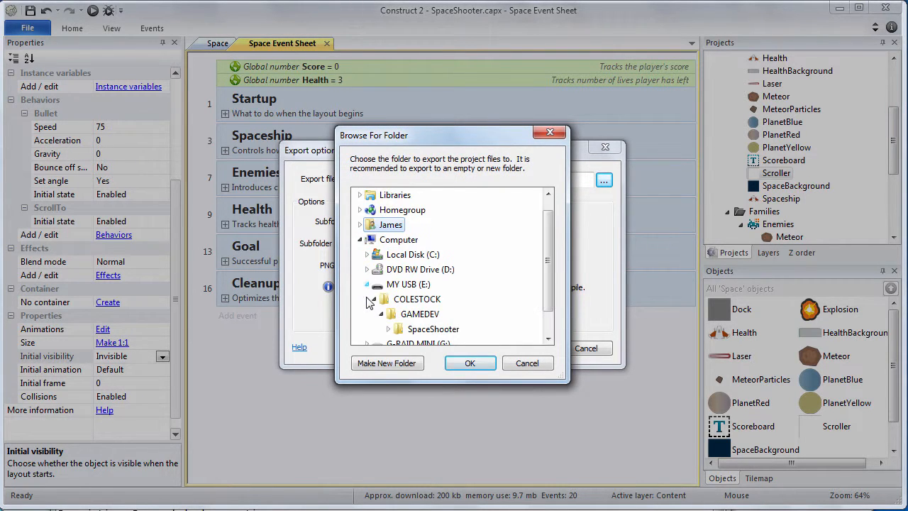
{"action": "left_click_drag", "start_coordinate": [440, 135], "coordinate": [440, 65]}
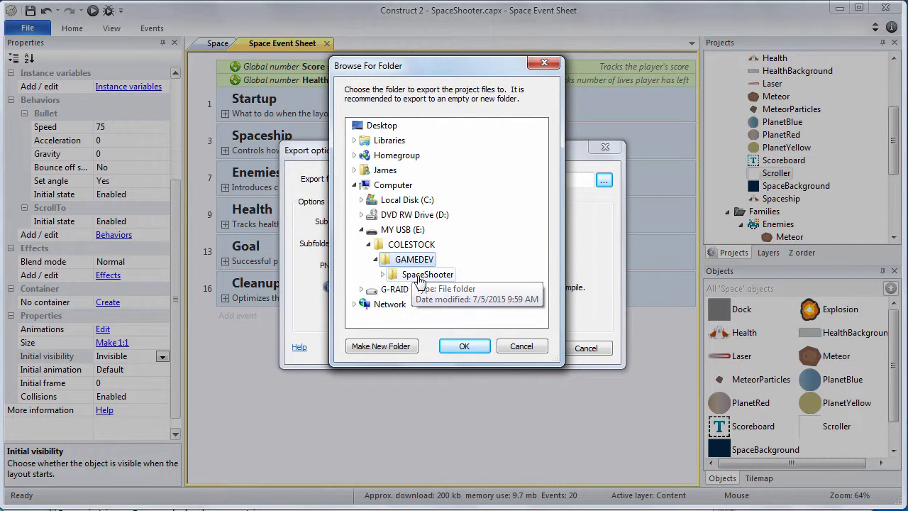
{"action": "left_click", "coordinate": [426, 274]}
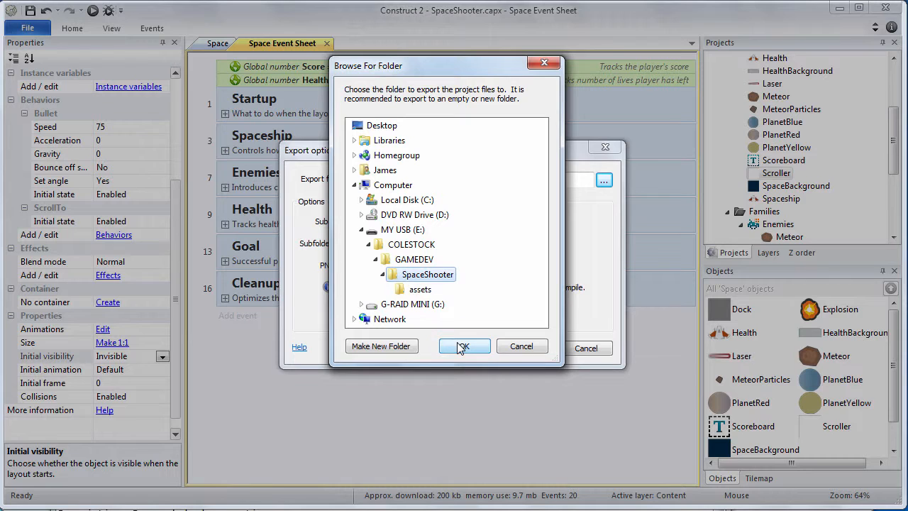
{"action": "left_click", "coordinate": [461, 346]}
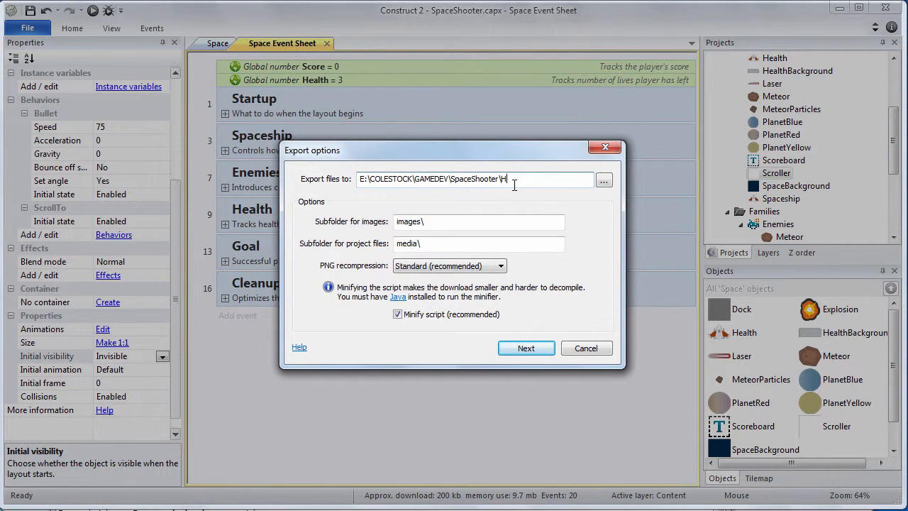
{"action": "type", "text": "HTML5"}
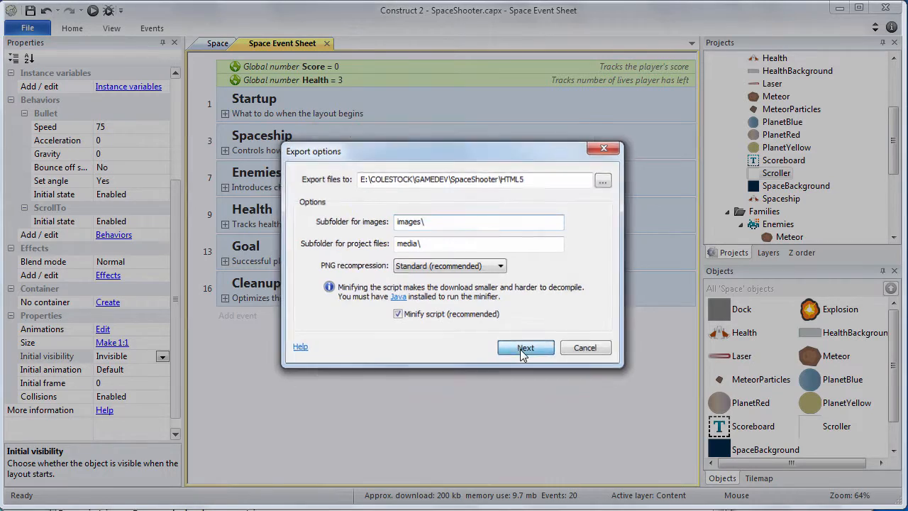
Step: Accept the export options and export with the Normal style template
{"action": "left_click", "coordinate": [525, 347]}
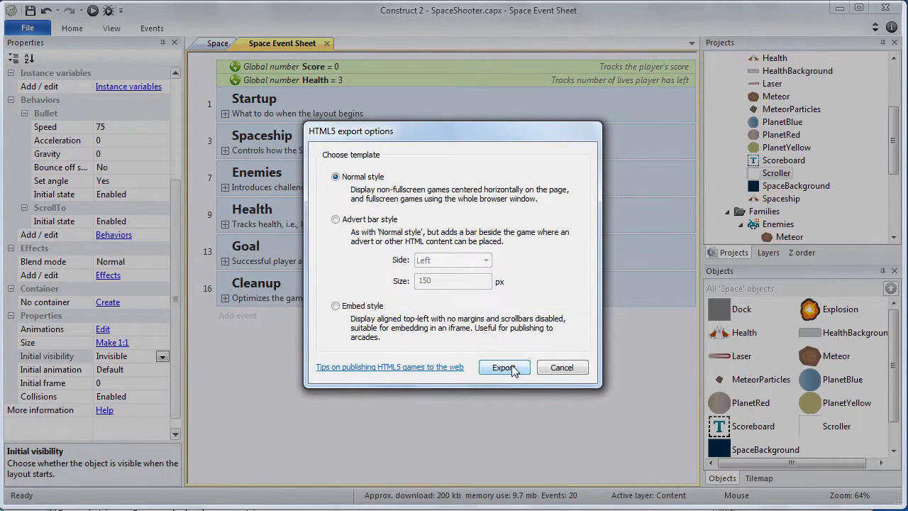
{"action": "left_click", "coordinate": [504, 367]}
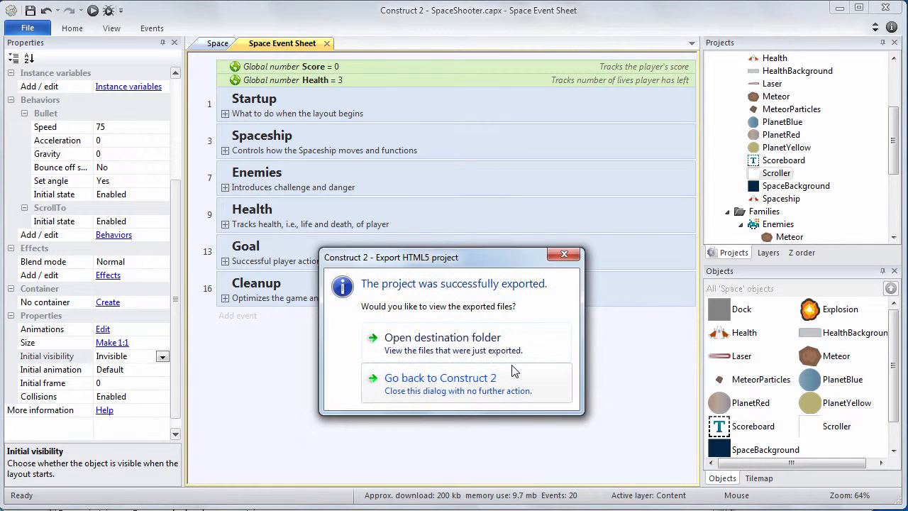
Step: Open the export destination folder showing index.html, images and media
{"action": "left_click", "coordinate": [442, 337]}
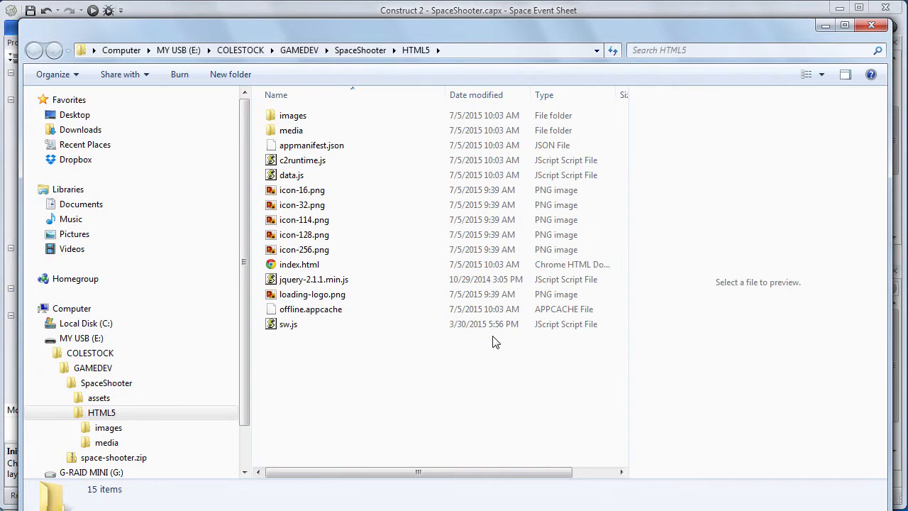
{"action": "mouse_move", "coordinate": [300, 50]}
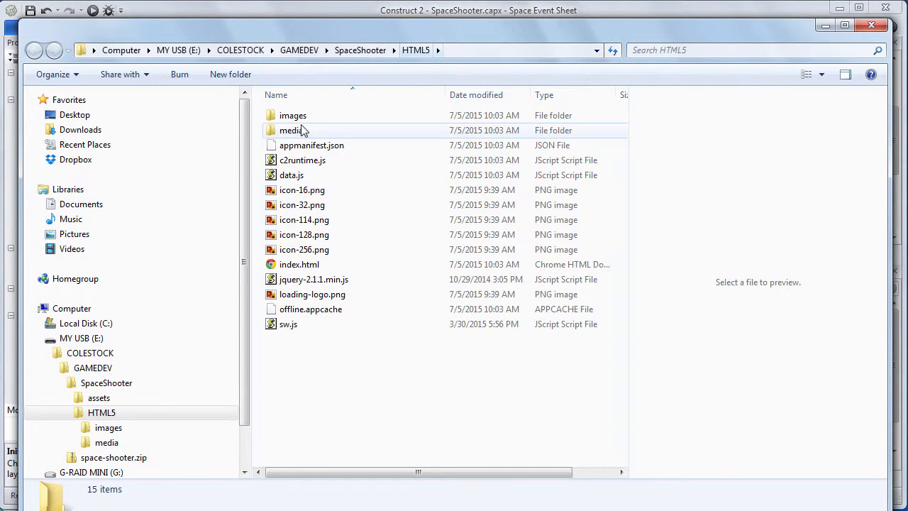
{"action": "mouse_move", "coordinate": [298, 309]}
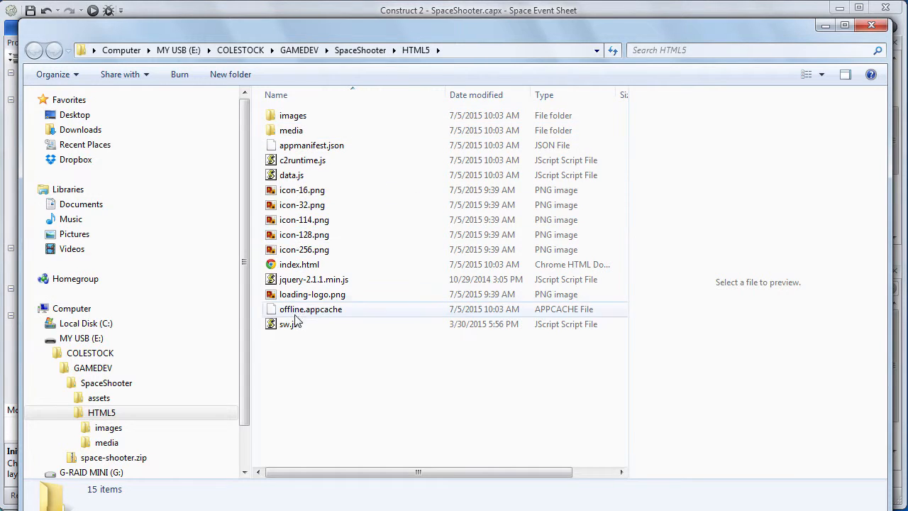
{"action": "mouse_move", "coordinate": [293, 115]}
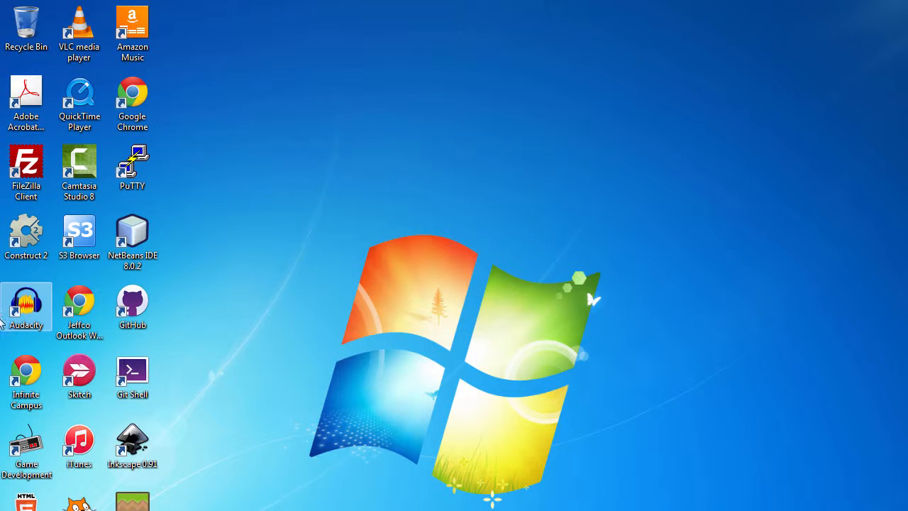
{"action": "double_click", "coordinate": [26, 163]}
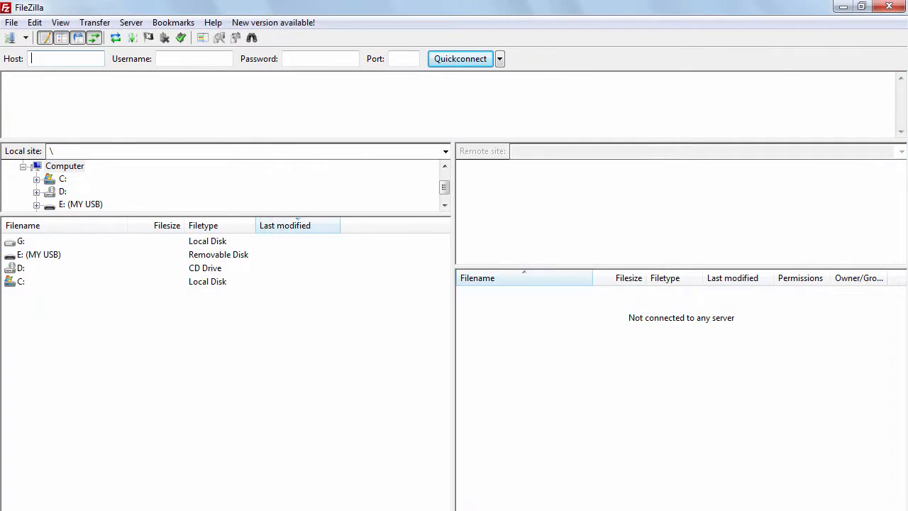
{"action": "type", "text": "www.ahstech."}
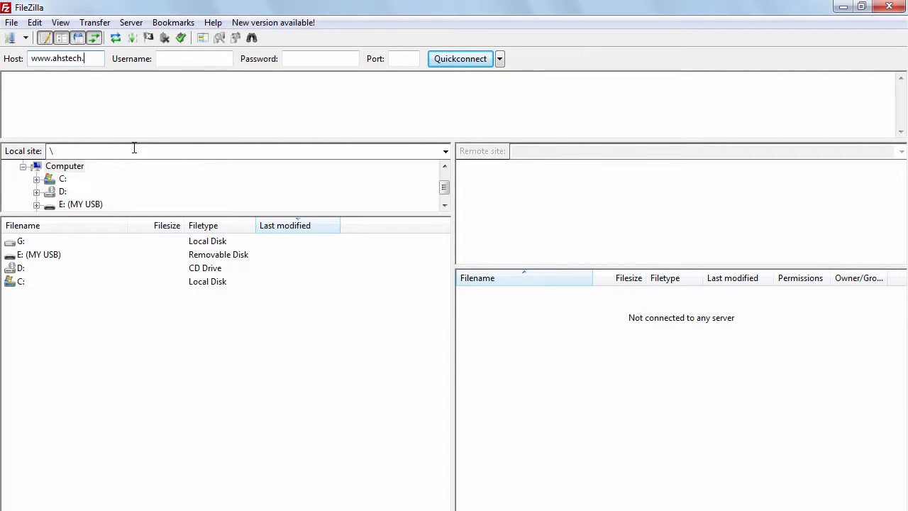
{"action": "type", "text": "13"}
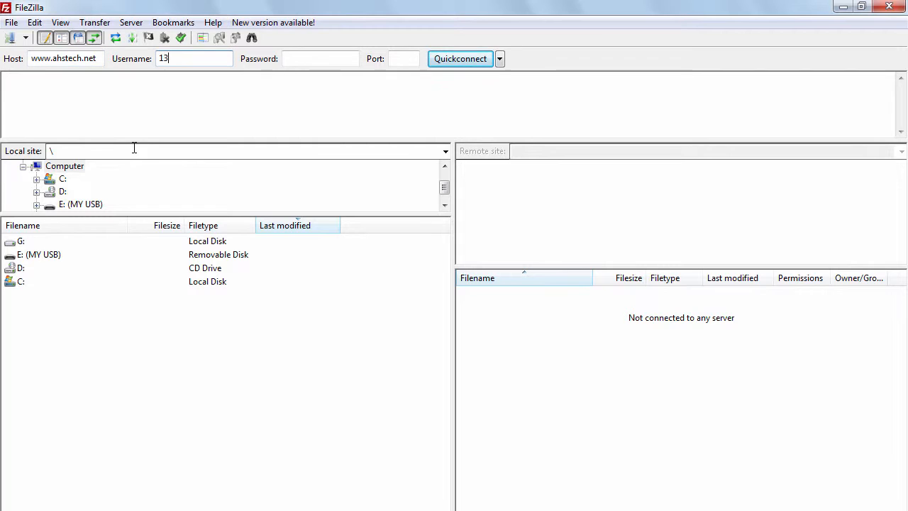
{"action": "type", "text": "9325"}
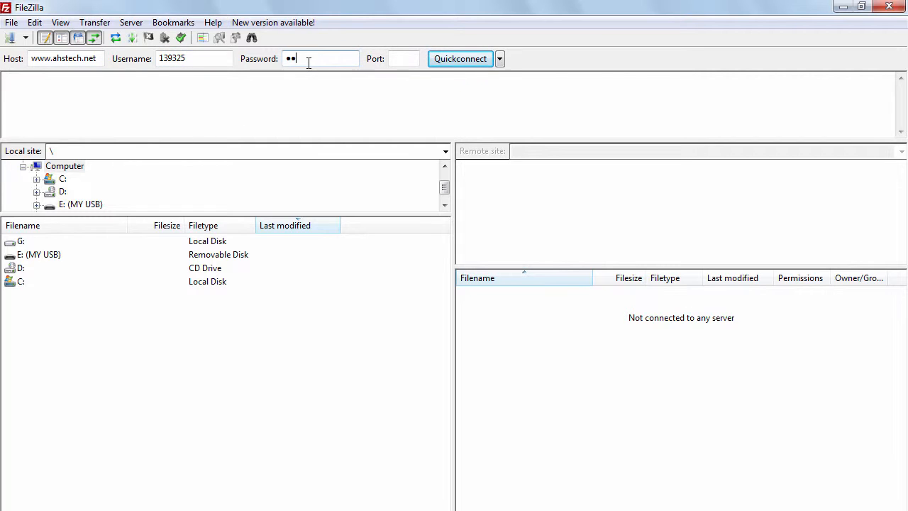
{"action": "left_click", "coordinate": [460, 58]}
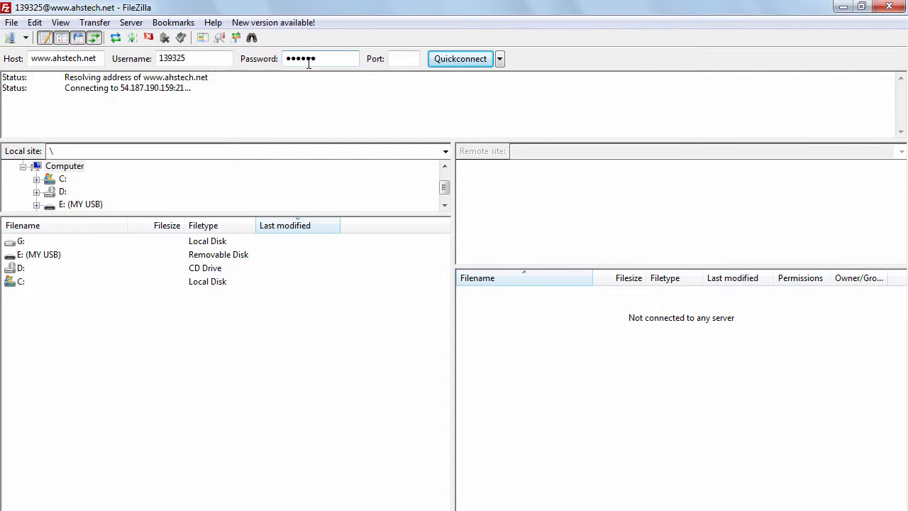
{"action": "left_click", "coordinate": [460, 58]}
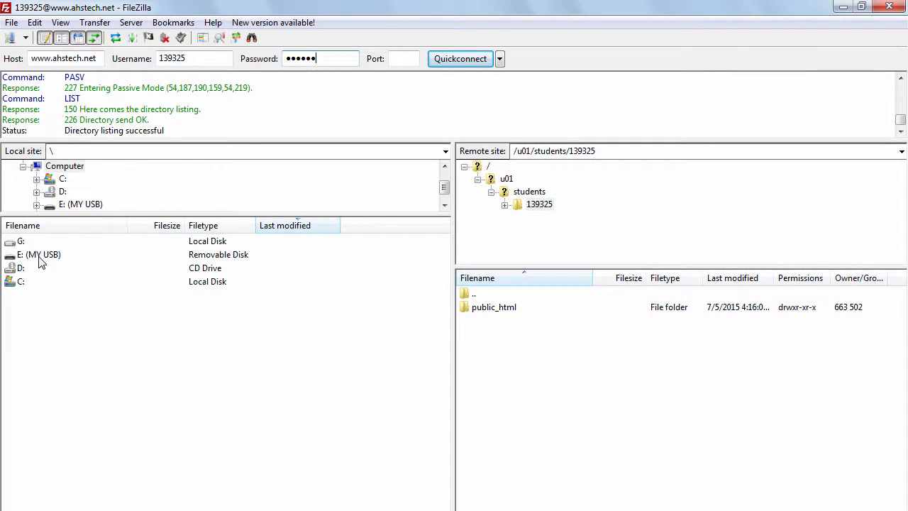
Step: Browse the local pane to the SpaceShooter HTML5 export folder on the USB drive
{"action": "double_click", "coordinate": [96, 203]}
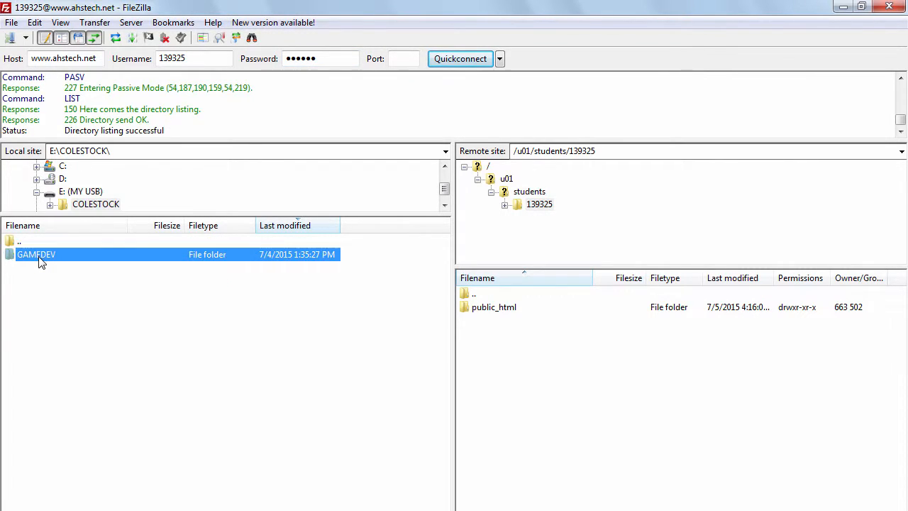
{"action": "double_click", "coordinate": [36, 254]}
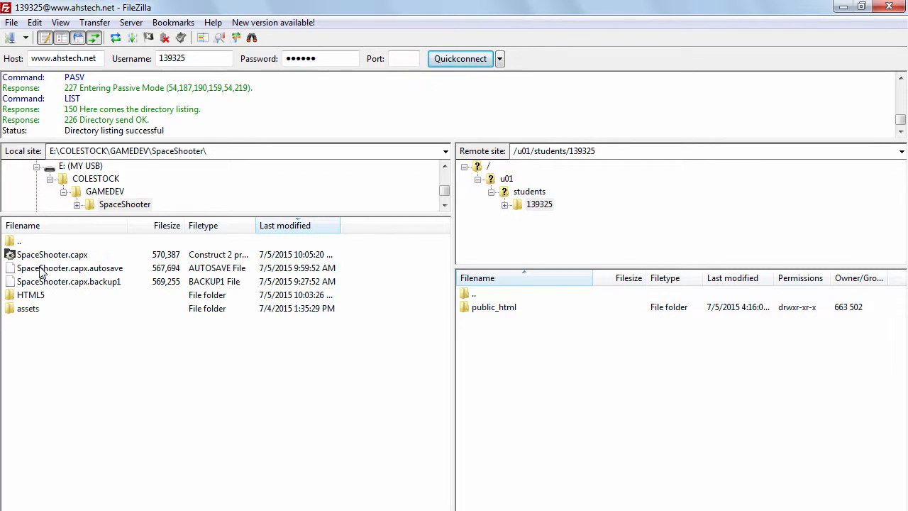
{"action": "double_click", "coordinate": [30, 294]}
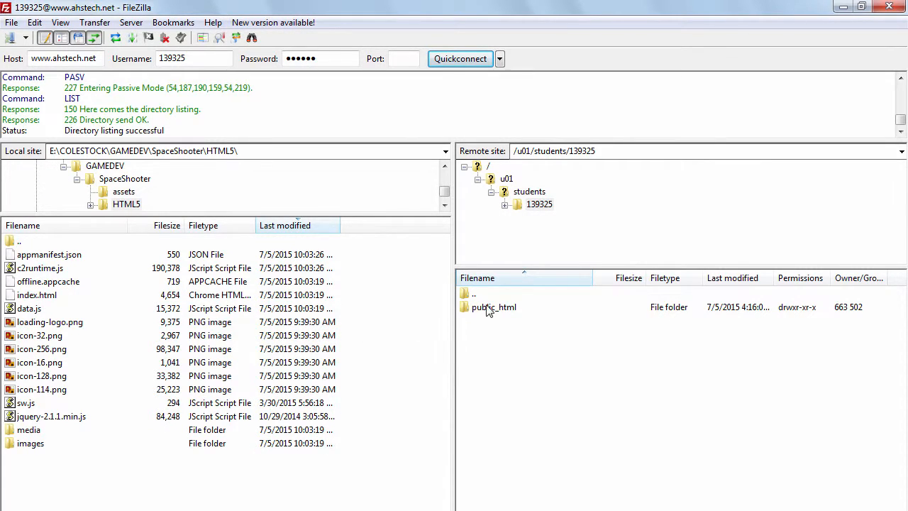
Step: Create a space-shooter directory inside the server's public_html folder
{"action": "double_click", "coordinate": [494, 307]}
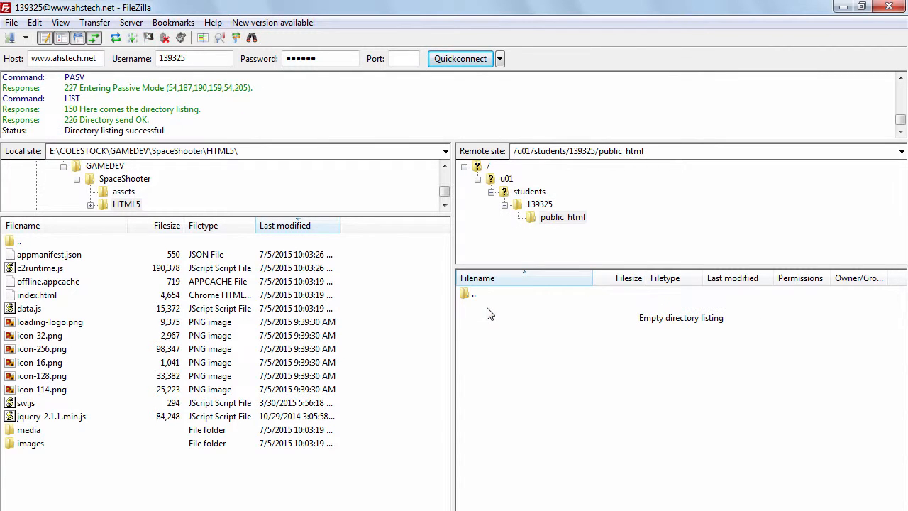
{"action": "right_click", "coordinate": [490, 312]}
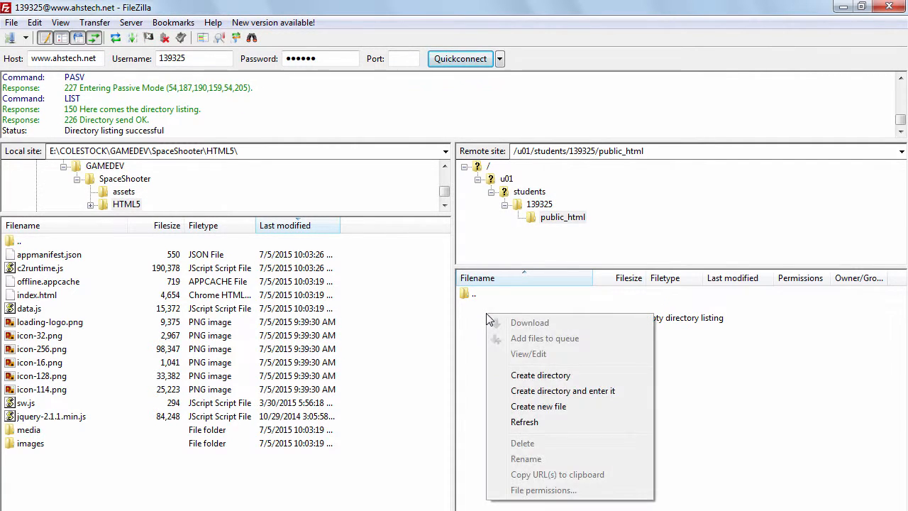
{"action": "left_click", "coordinate": [541, 375]}
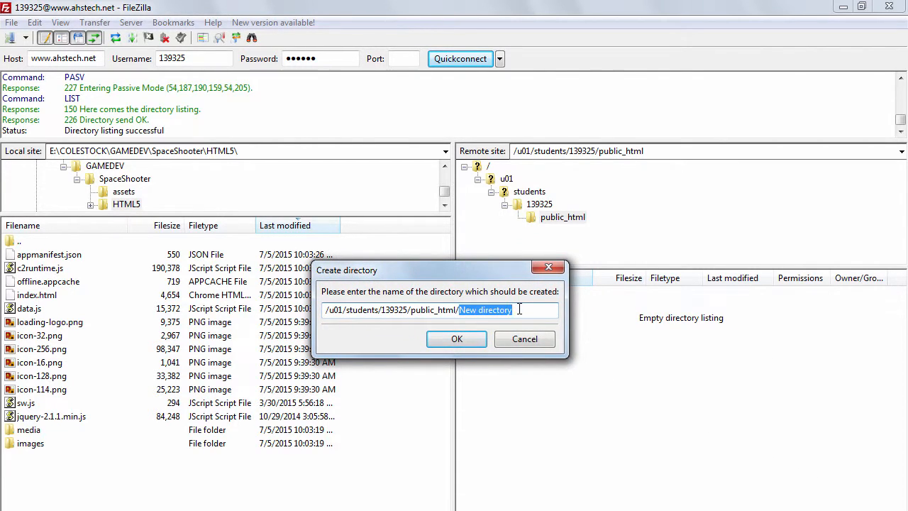
{"action": "type", "text": "spa"}
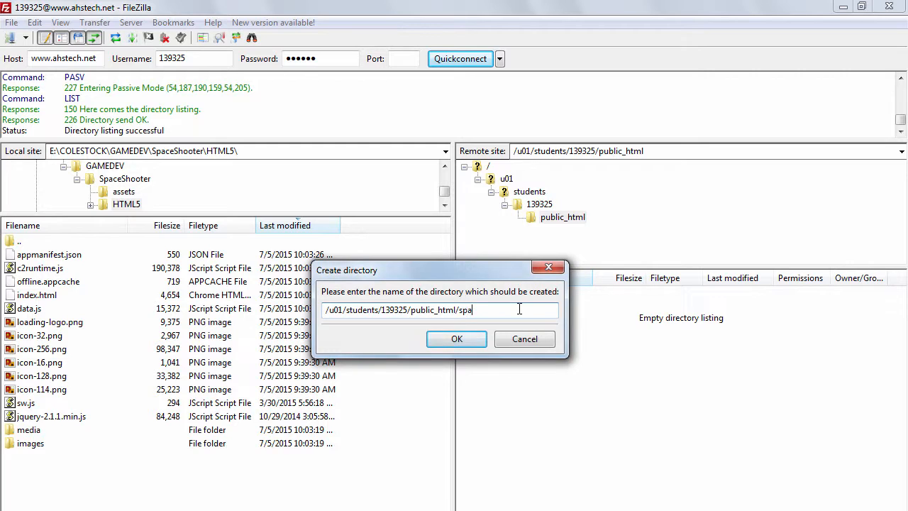
{"action": "type", "text": "ce-shooter"}
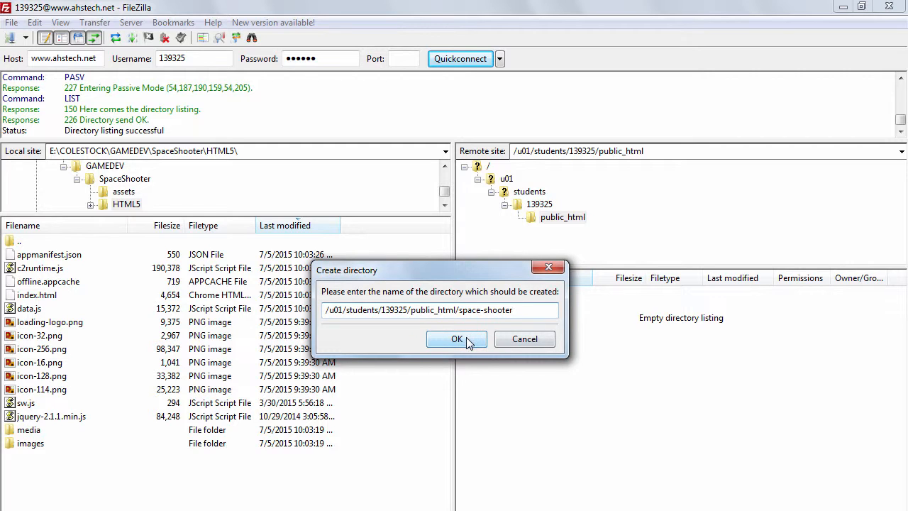
{"action": "left_click", "coordinate": [457, 339]}
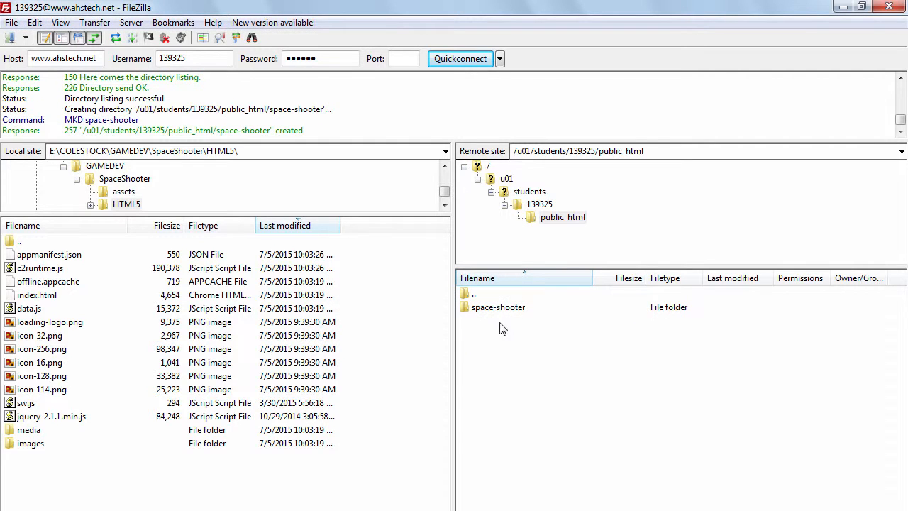
{"action": "mouse_move", "coordinate": [521, 316]}
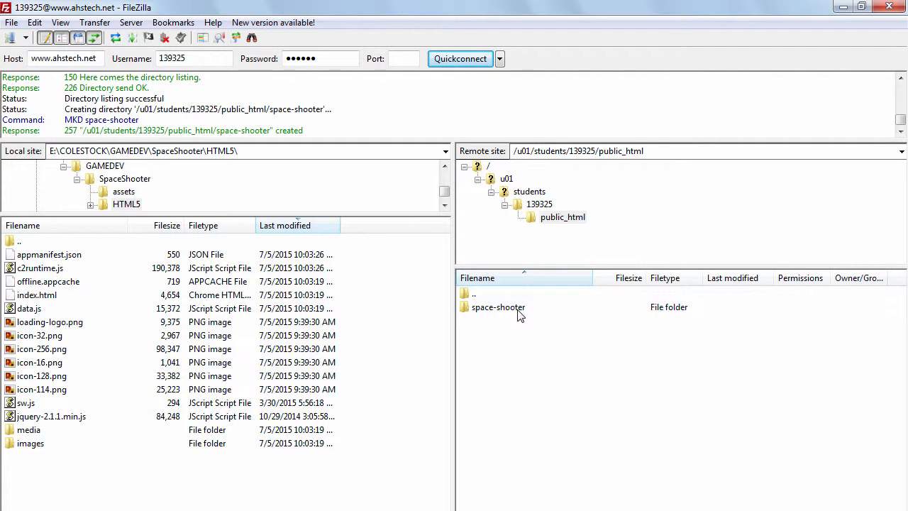
Step: Enter the remote space-shooter folder and select all local HTML5 export files
{"action": "double_click", "coordinate": [498, 306]}
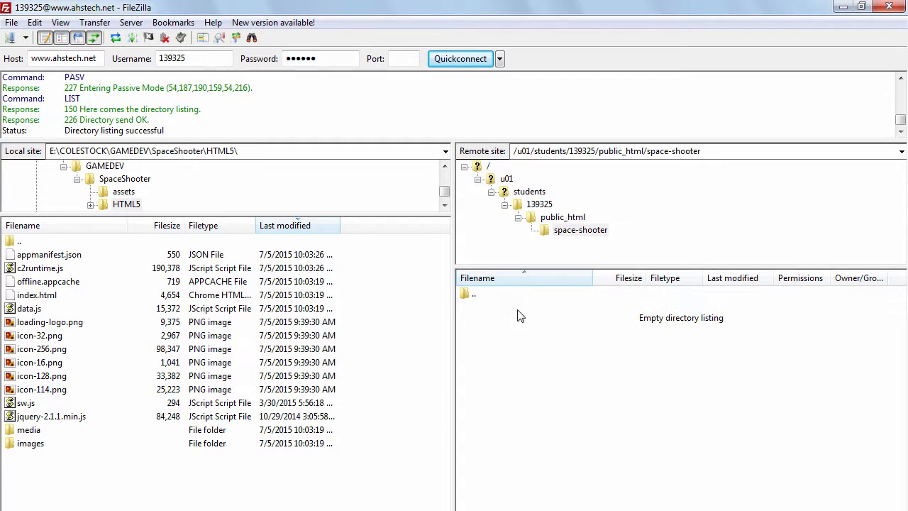
{"action": "left_click", "coordinate": [37, 294]}
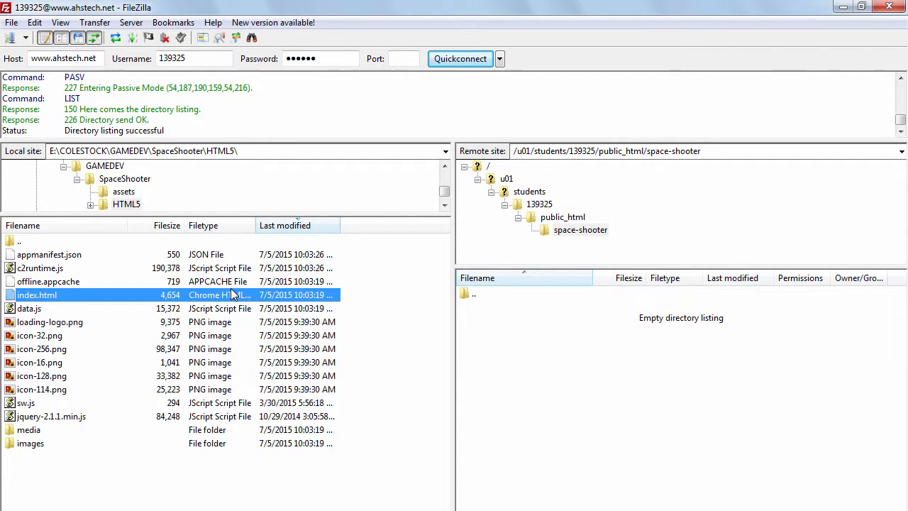
{"action": "key", "text": "ctrl+a"}
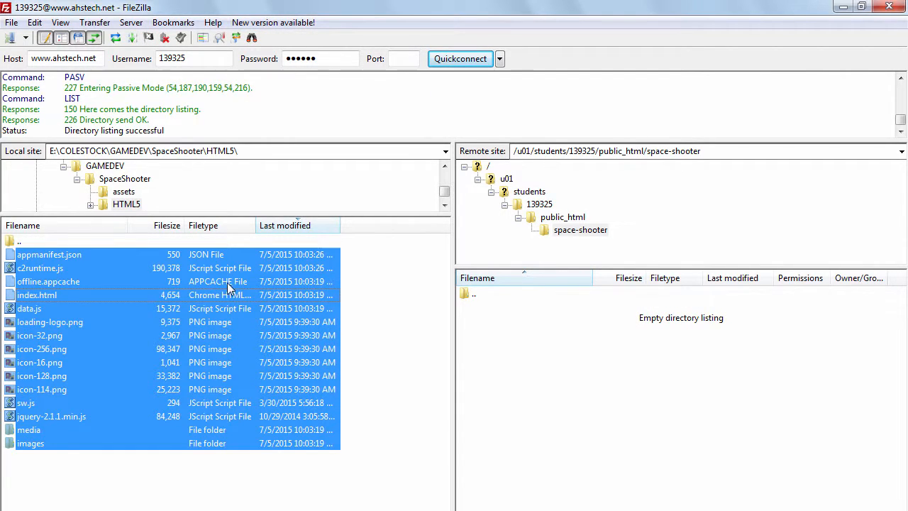
{"action": "mouse_move", "coordinate": [203, 408]}
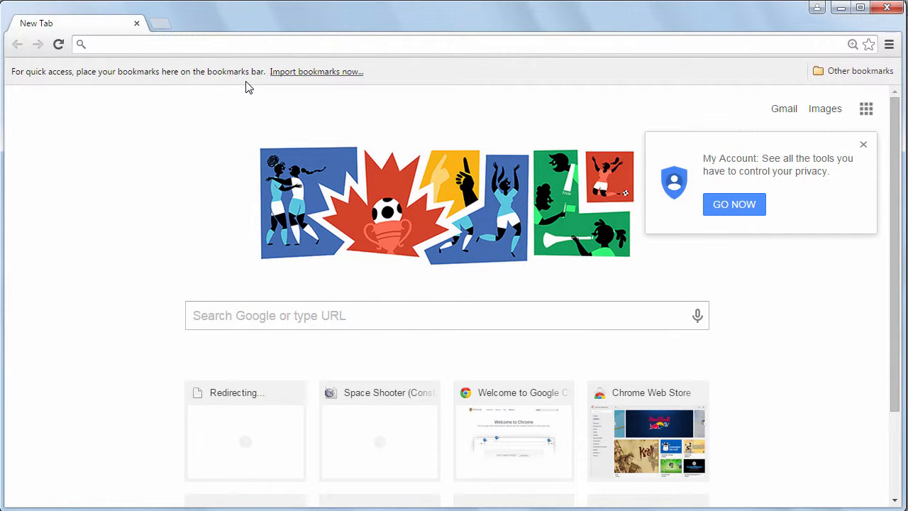
{"action": "type", "text": "http://drive.google.com"}
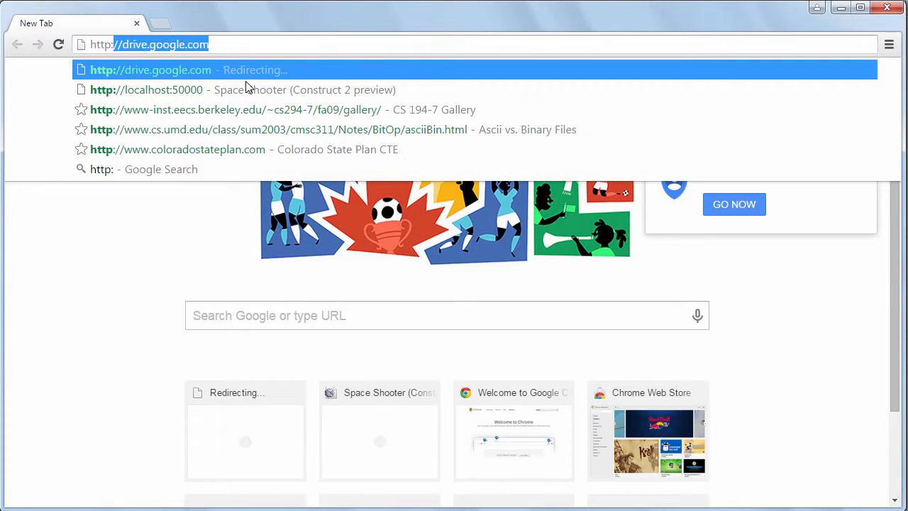
{"action": "type", "text": "http://www.a"}
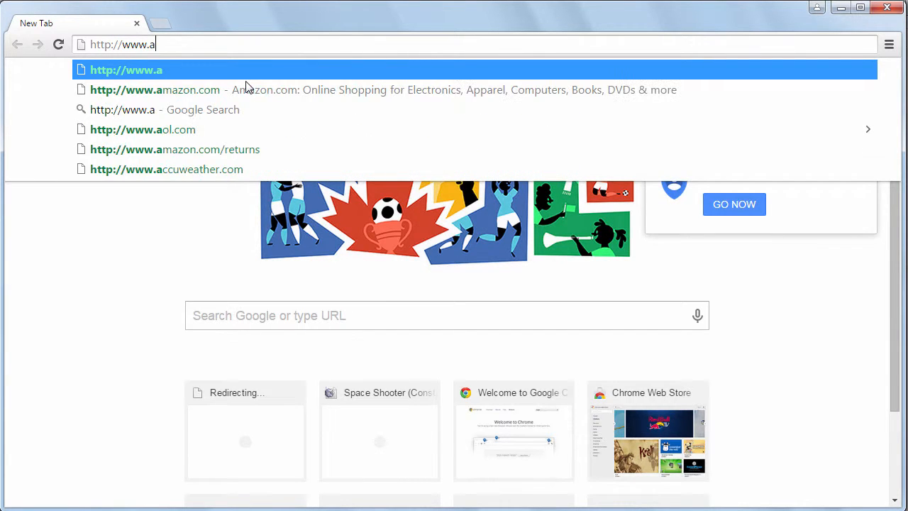
{"action": "type", "text": "hstech"}
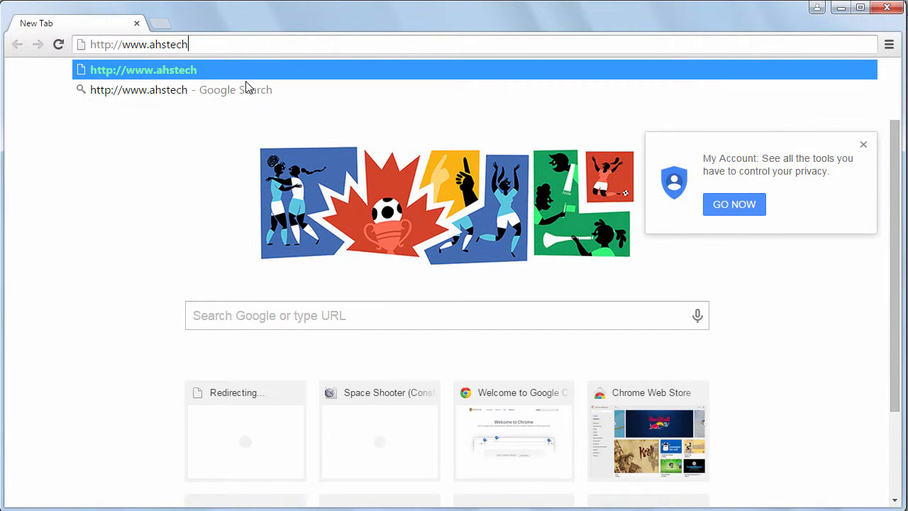
{"action": "type", "text": ".n"}
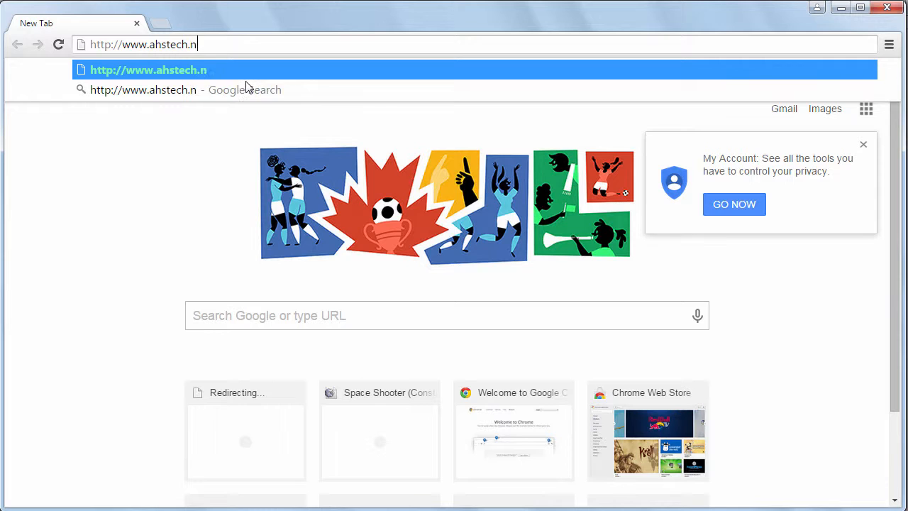
{"action": "type", "text": "et/~"}
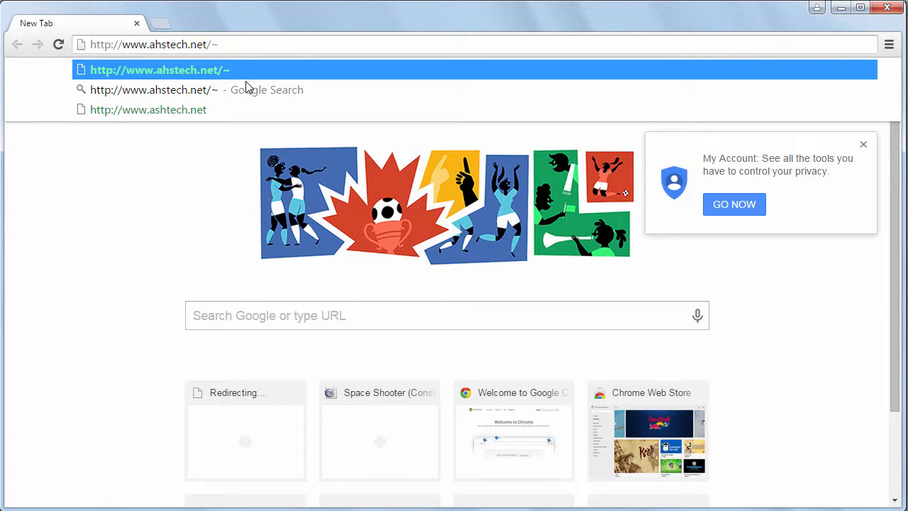
{"action": "type", "text": "139"}
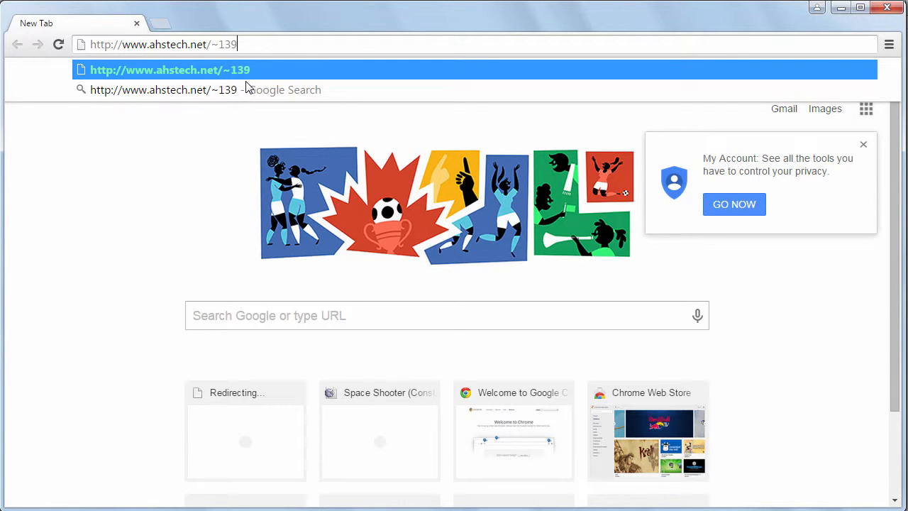
{"action": "type", "text": "325"}
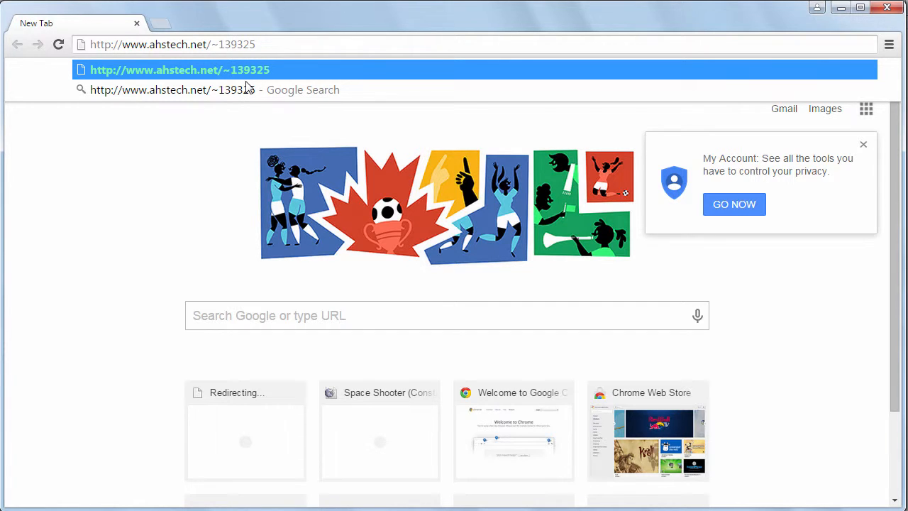
{"action": "type", "text": "/sp"}
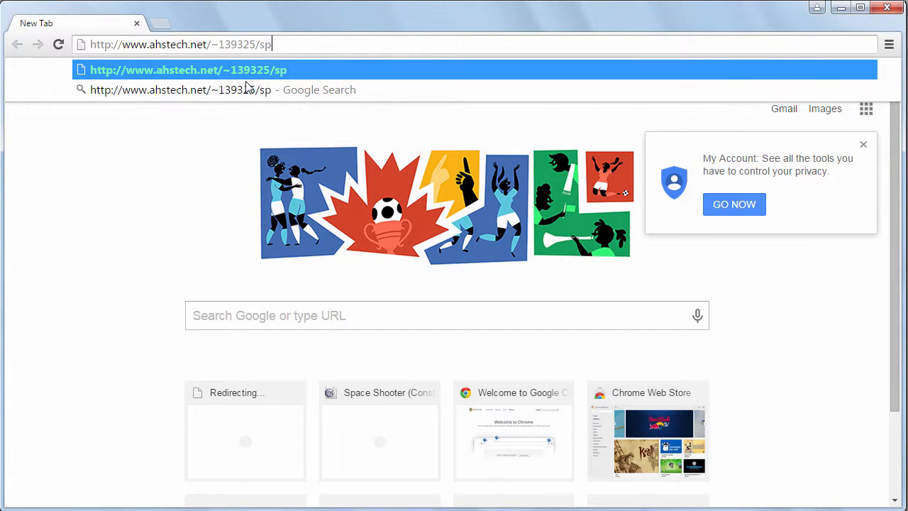
{"action": "type", "text": "ace-shooter/"}
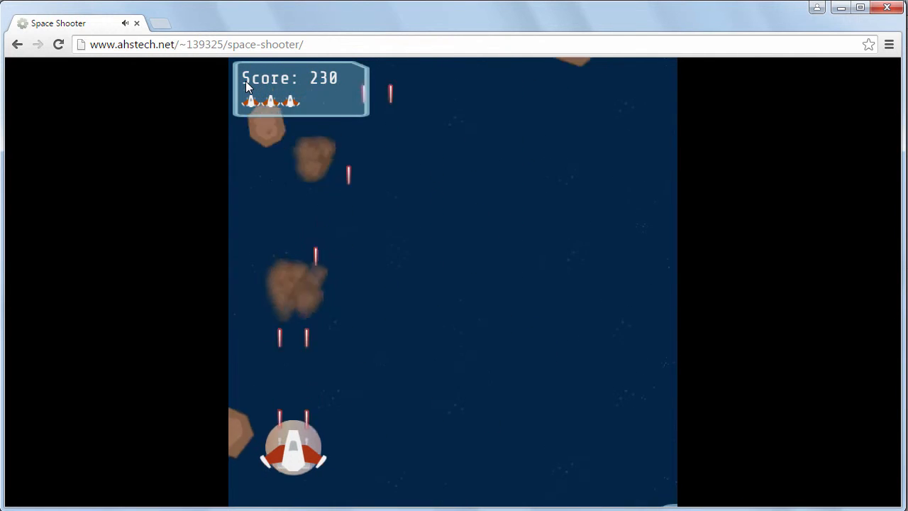
Step: Play the online Space Shooter with the keyboard, raising the score to 270
{"action": "key", "text": "Right"}
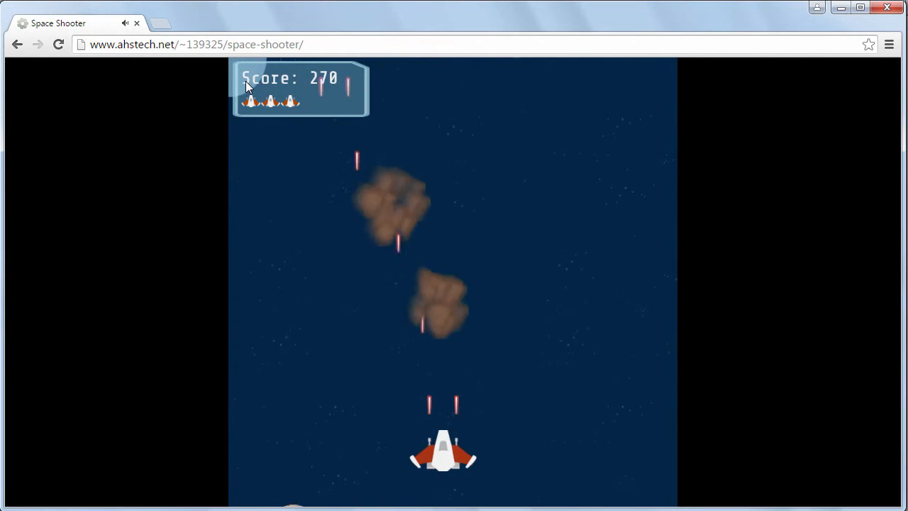